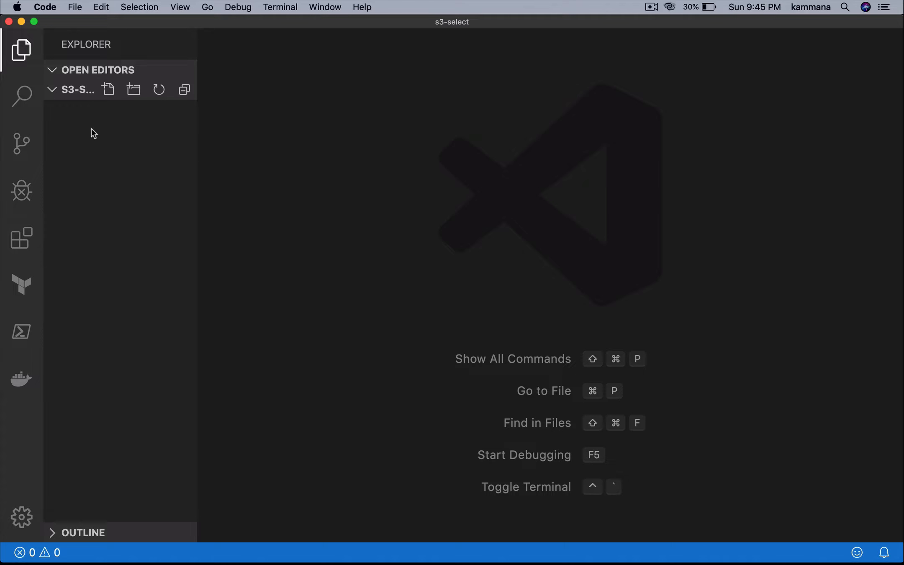
mouse_move(82, 140)
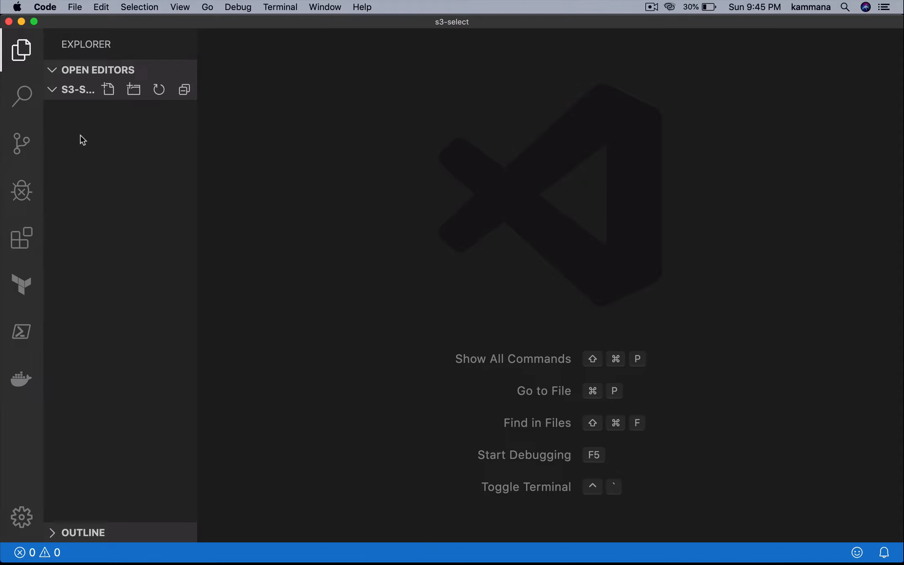
mouse_move(108, 103)
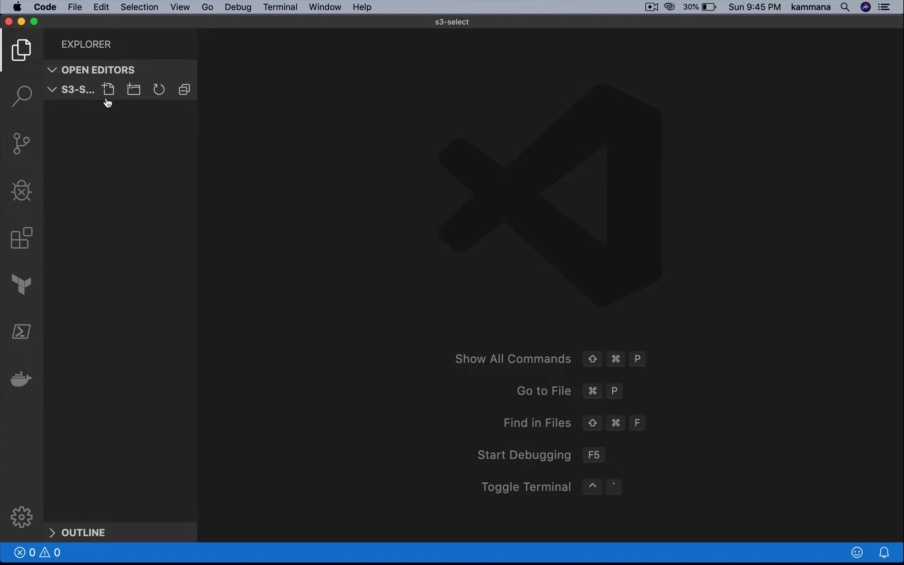
Create a new file named s3-select.py in the s3-select project
left_click(108, 90)
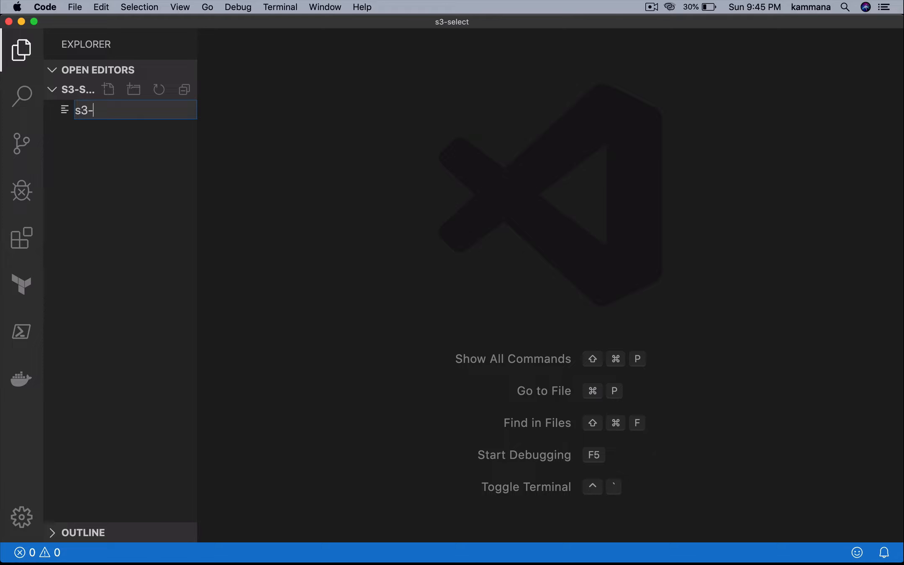
type("select.py")
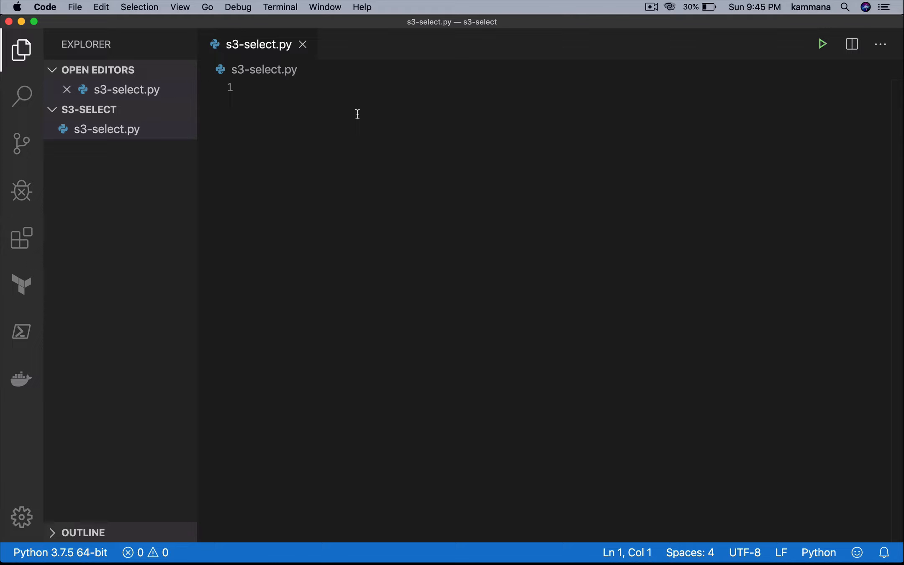
Write a pip install boto3 line, then select it to replace it
type("pip")
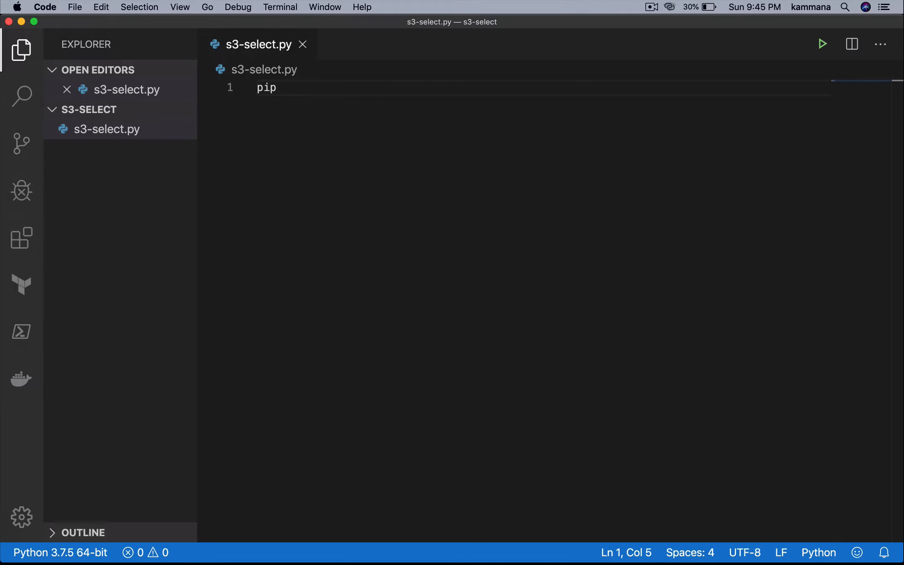
type("install")
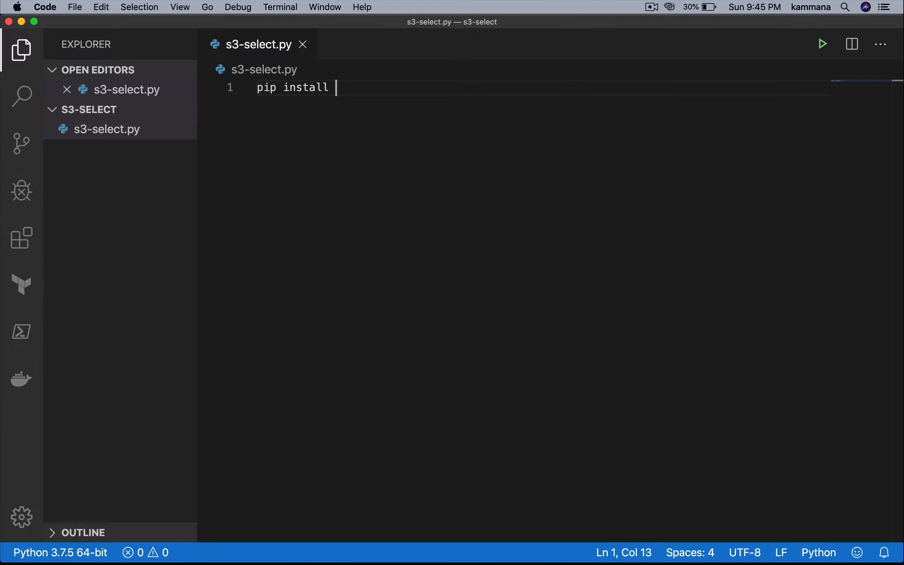
type("boto3")
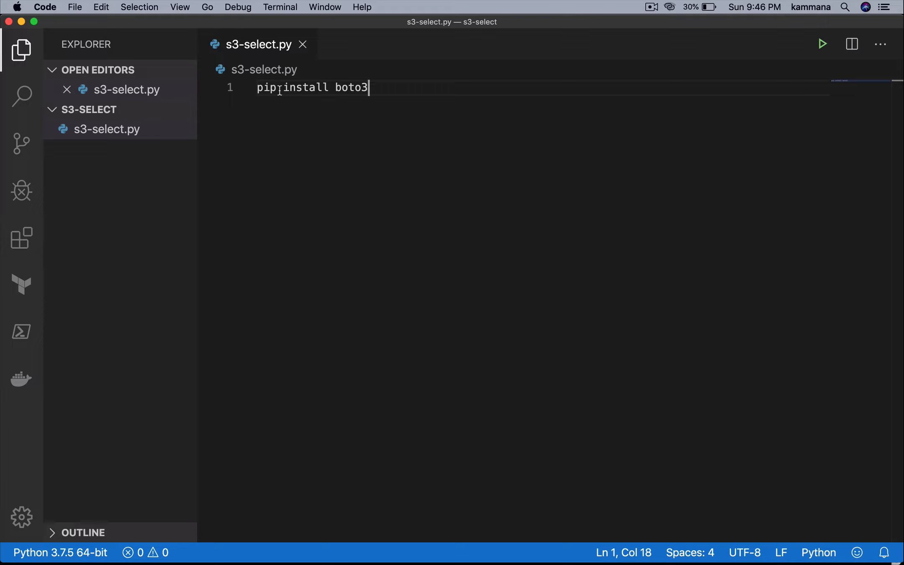
double_click(266, 87)
type("i")
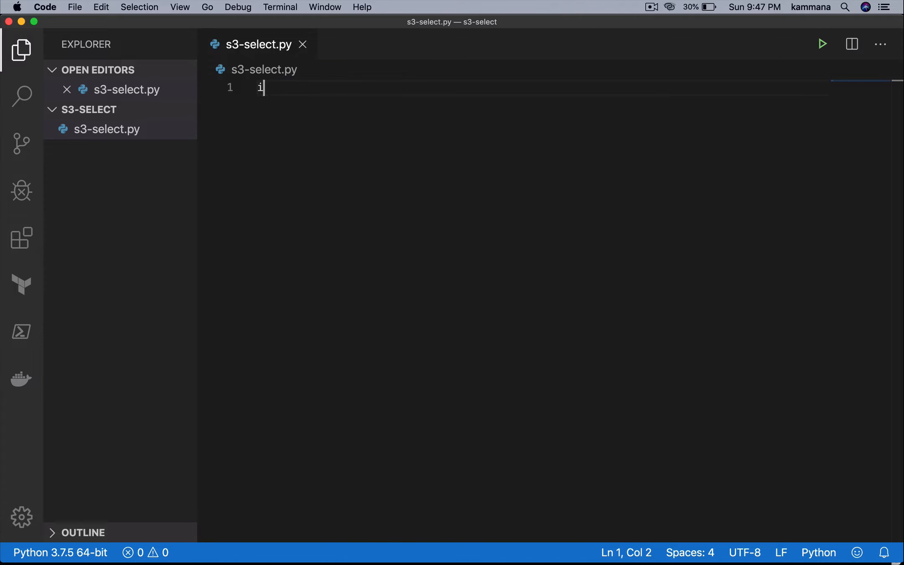
Write import boto3 and client = boto3.clinet('s3') at the top of the script
type("mport b")
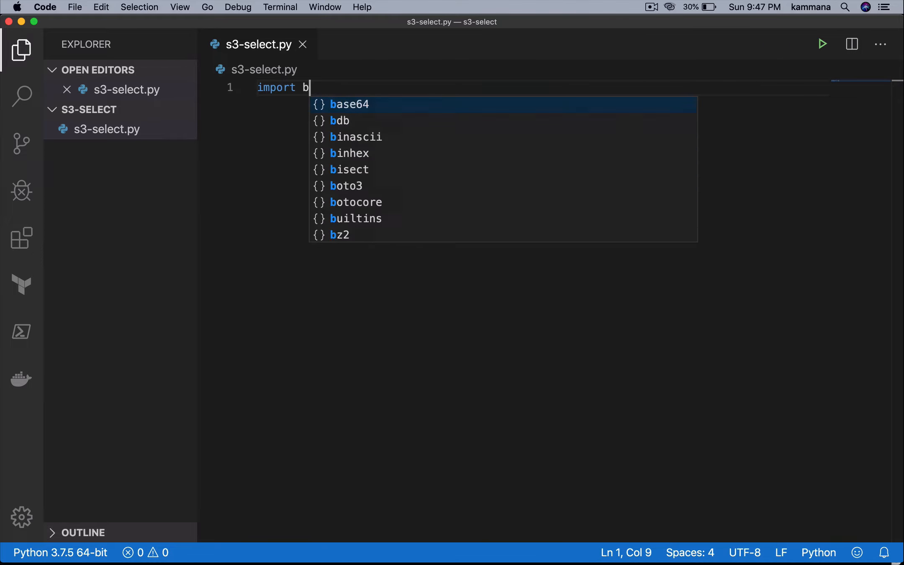
type("oto3")
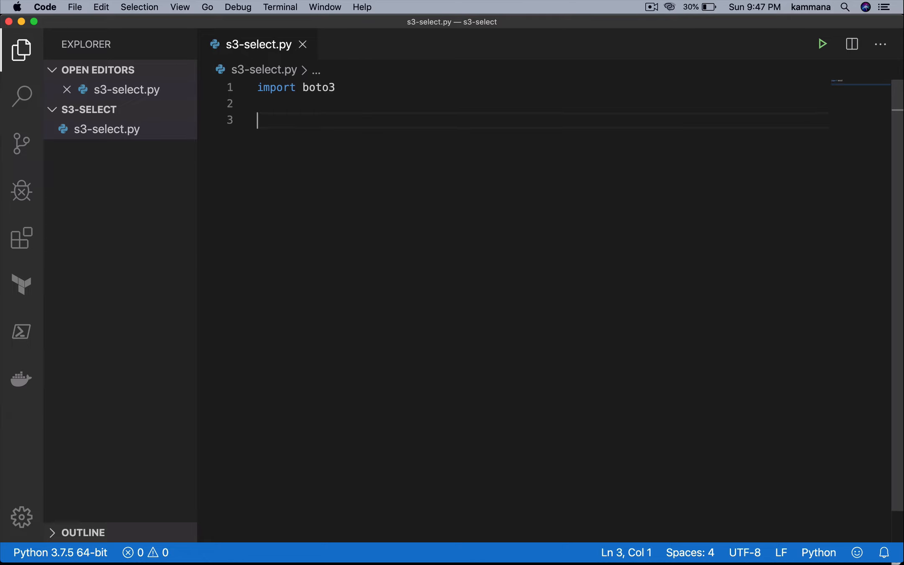
type("boto3.cl")
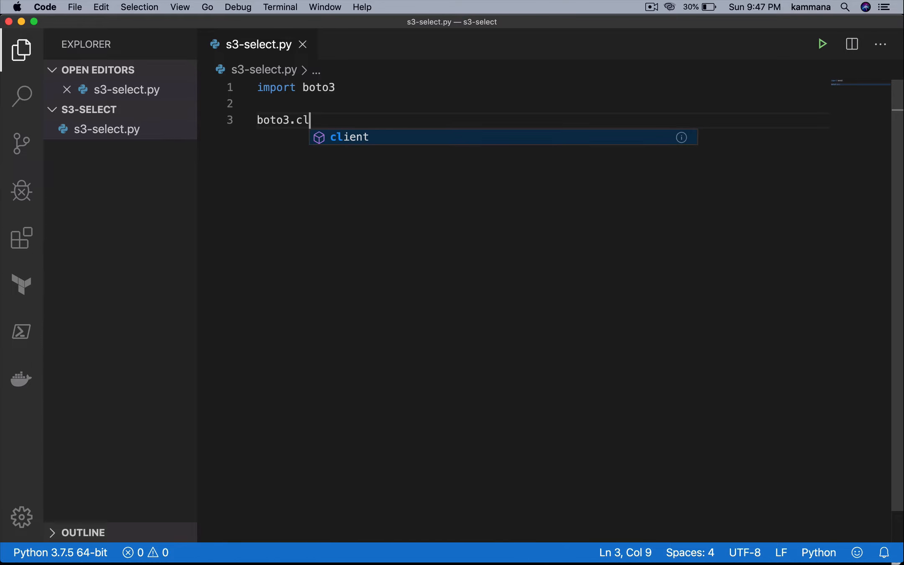
type("inet()")
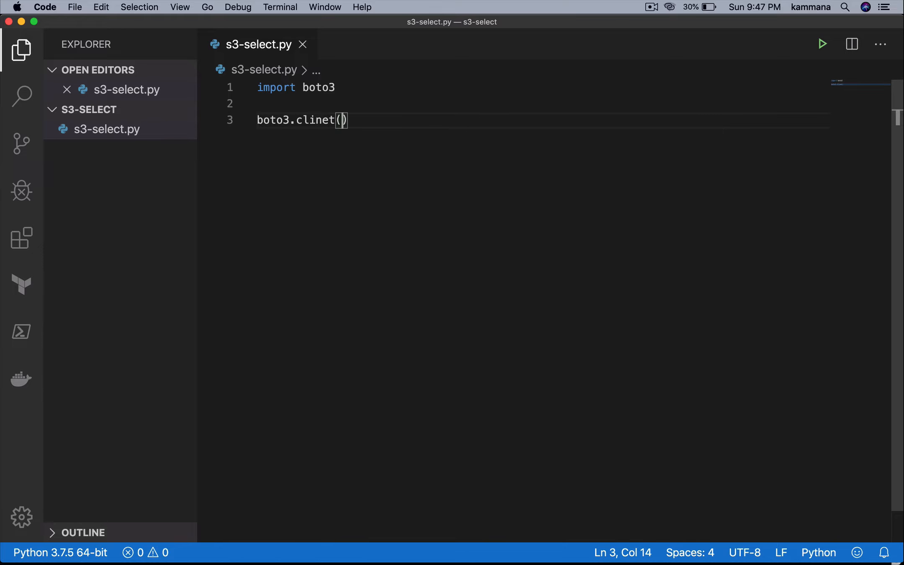
type("'s3'")
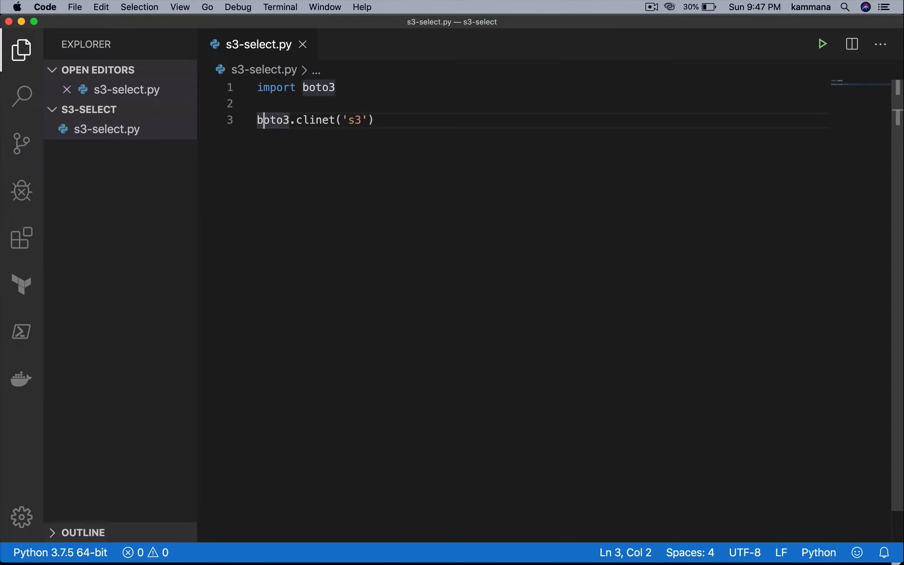
type("client")
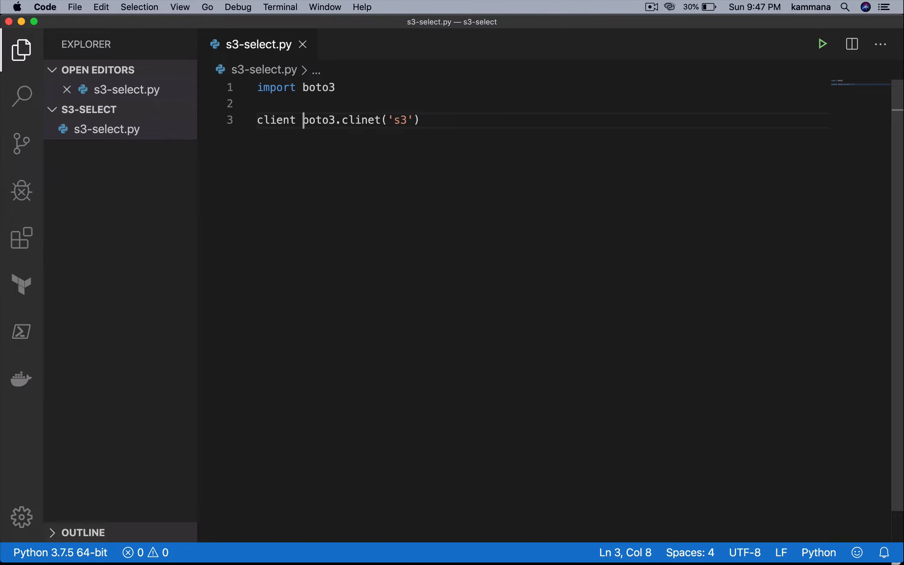
type("=")
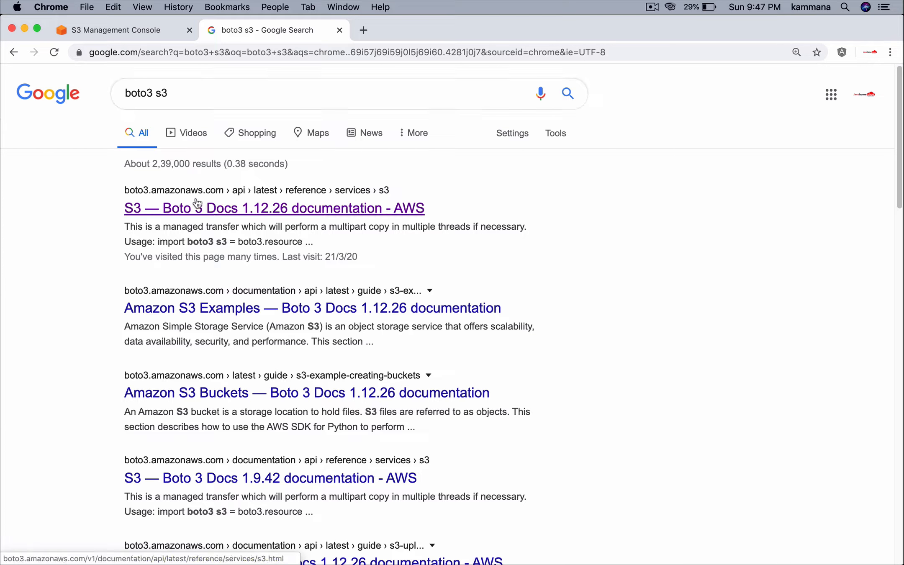
Find select_object_content in the Boto3 S3 reference via an InputSerialization search
left_click(272, 209)
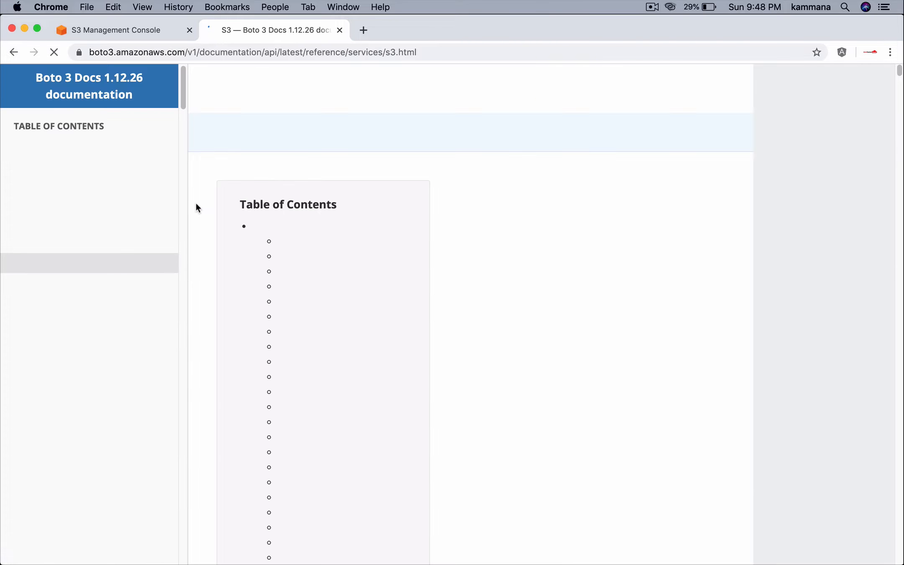
type("InputSerialization")
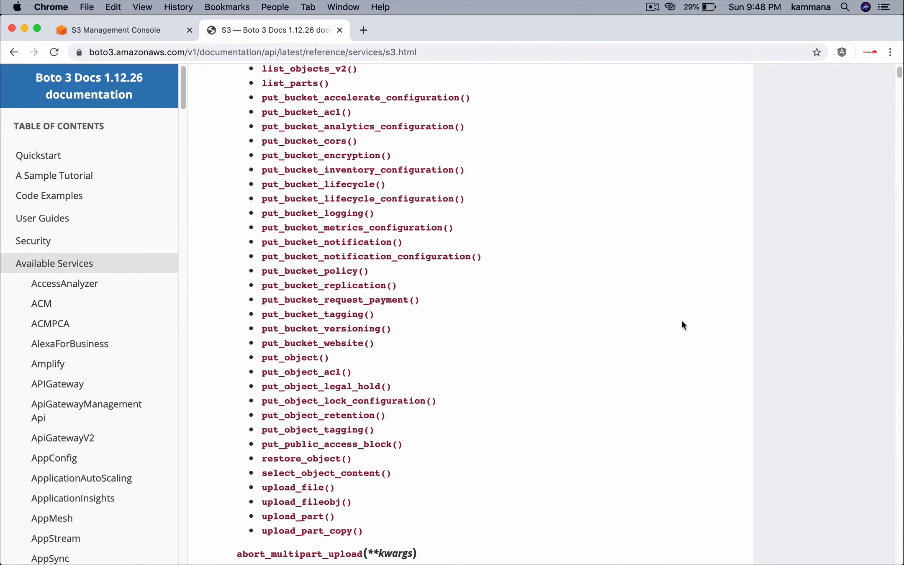
mouse_move(326, 473)
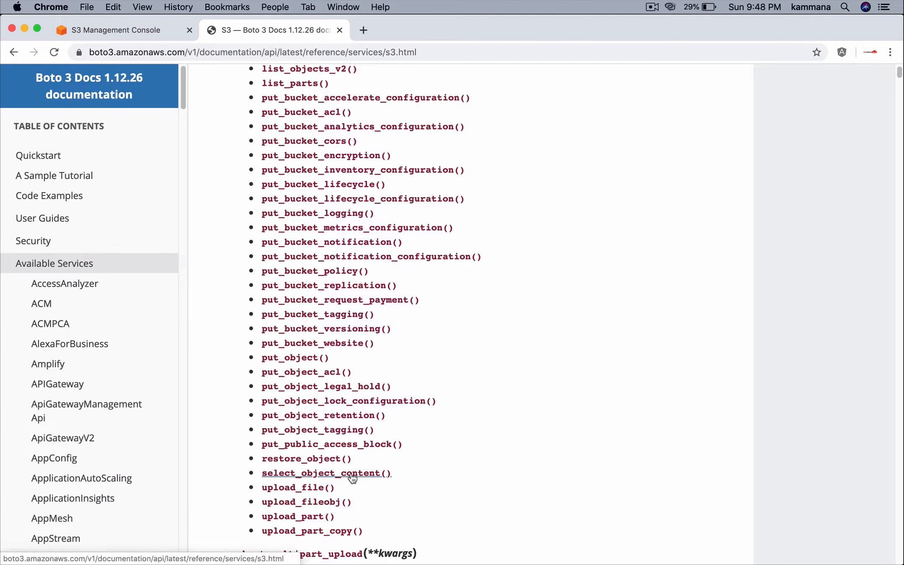
left_click(324, 473)
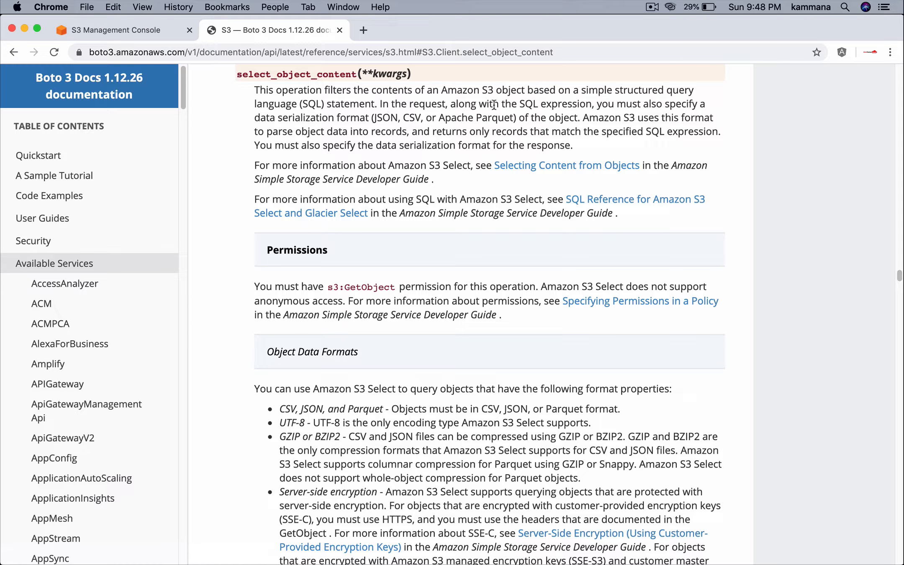
mouse_move(458, 148)
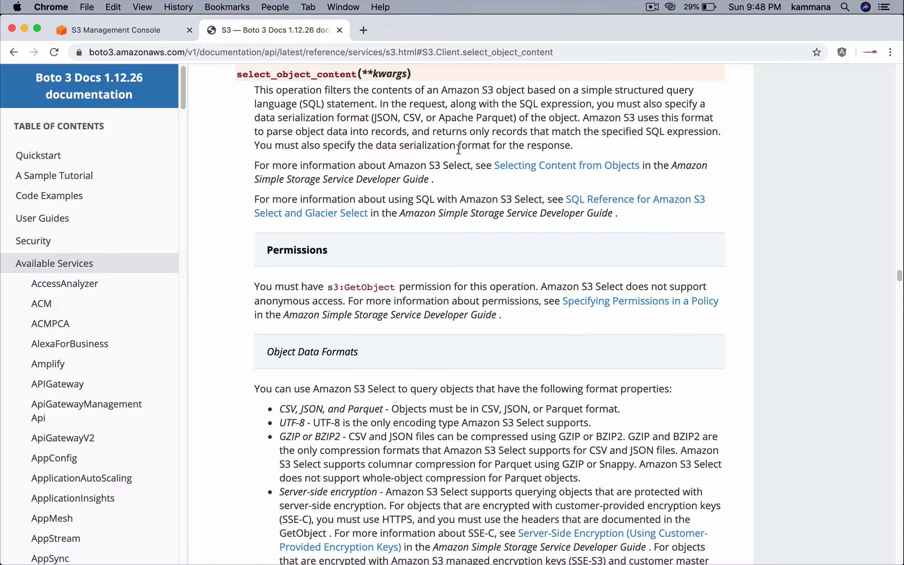
Select the select_object_content request syntax block to copy into the script
scroll("down", 3)
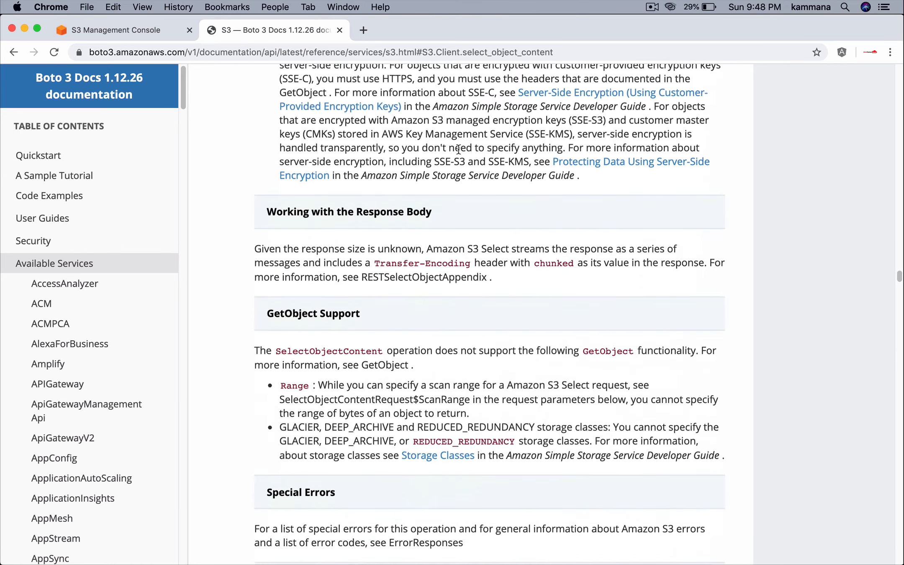
scroll("down", 3)
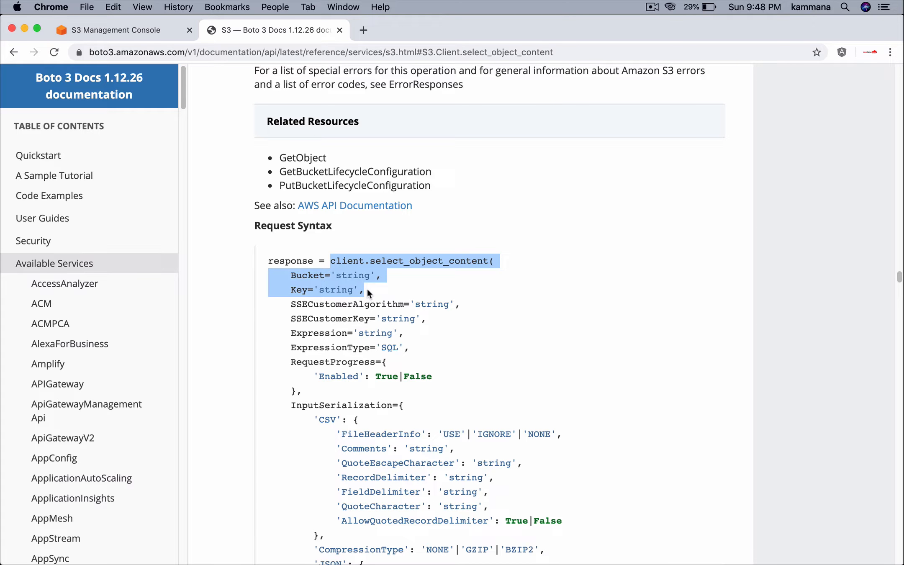
left_click_drag(366, 290, 412, 347)
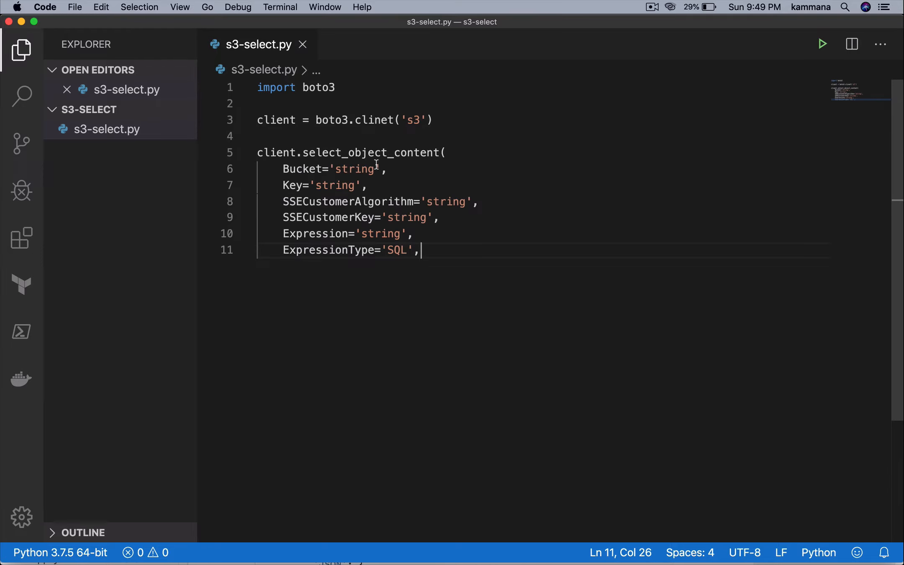
Select the Bucket 'string' placeholder before looking up the bucket name in the S3 console
double_click(354, 169)
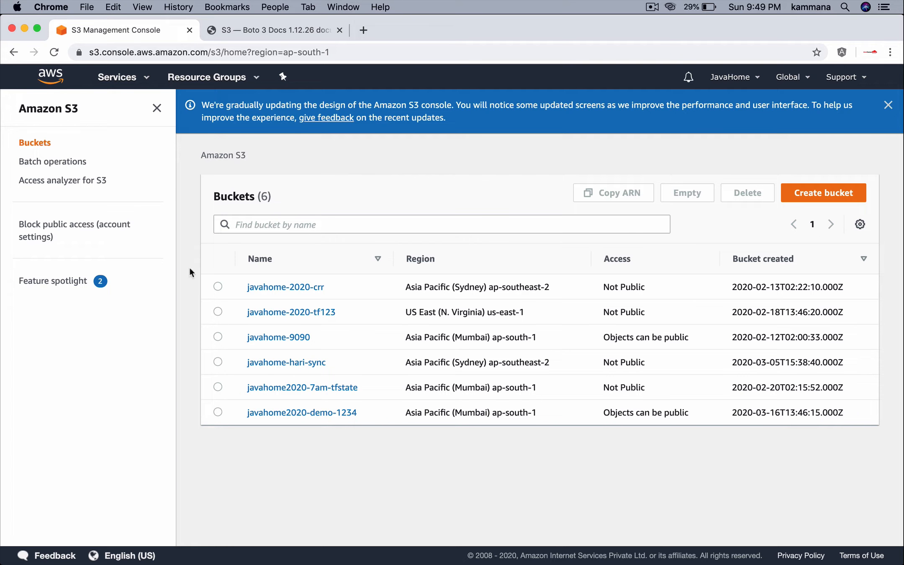
mouse_move(278, 337)
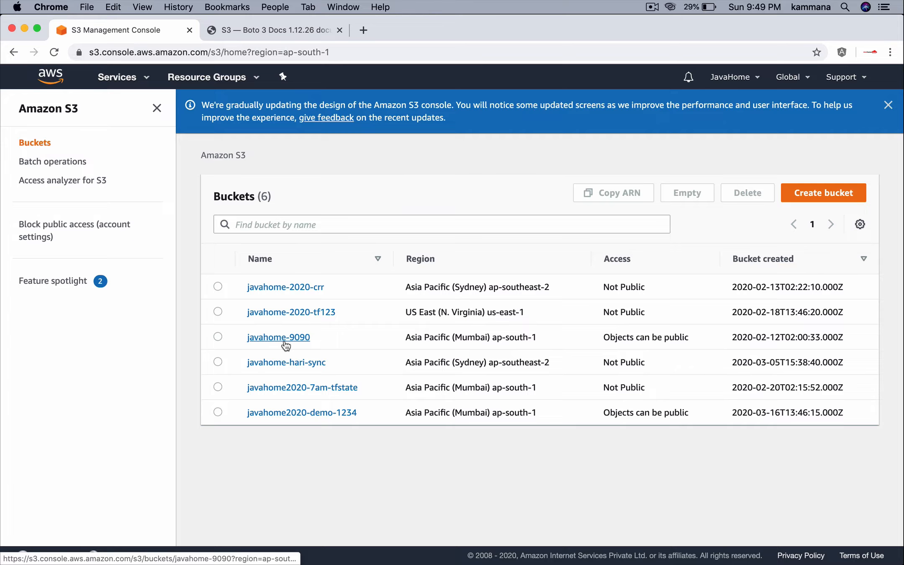
Look up the javahome-9090 bucket and set it as the Bucket argument in the script
left_click(279, 337)
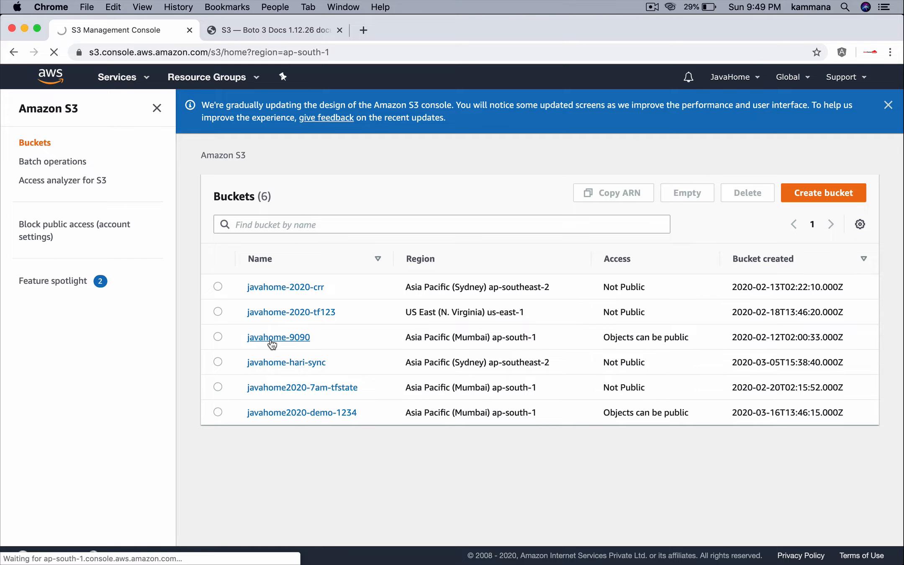
left_click(278, 337)
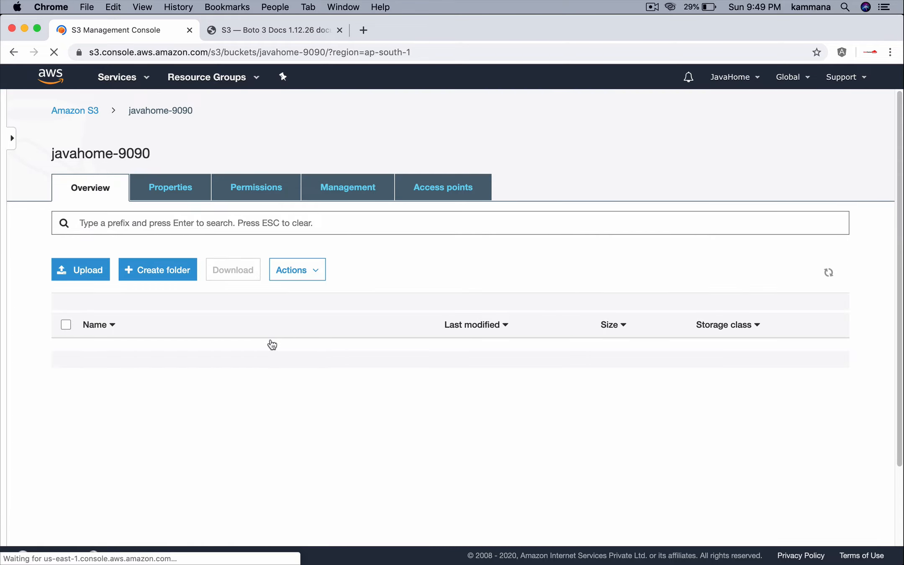
key("cmd+tab")
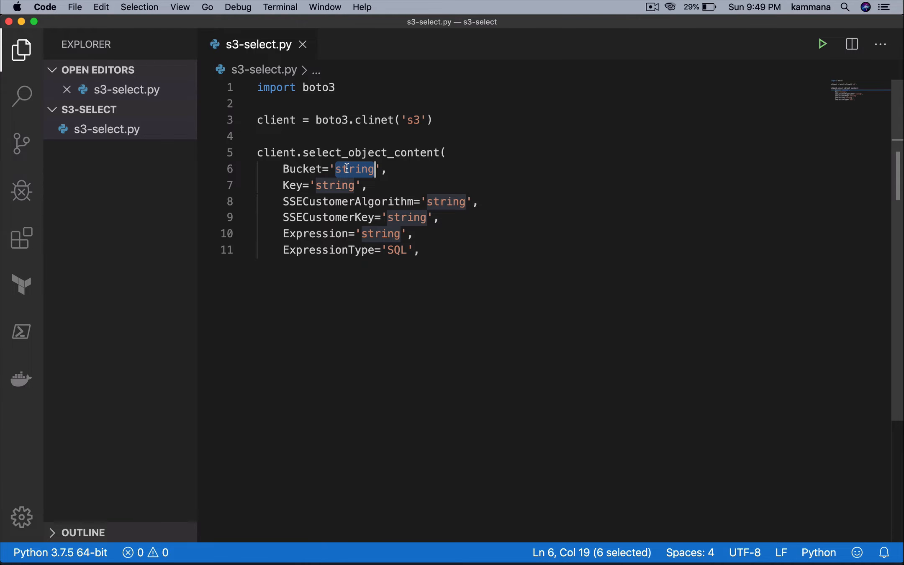
type("javahom")
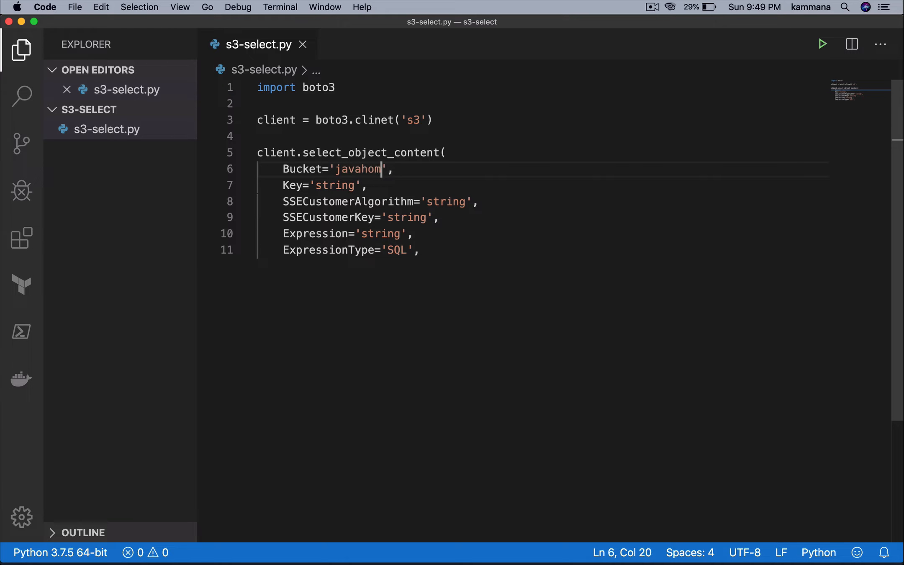
type("-9090")
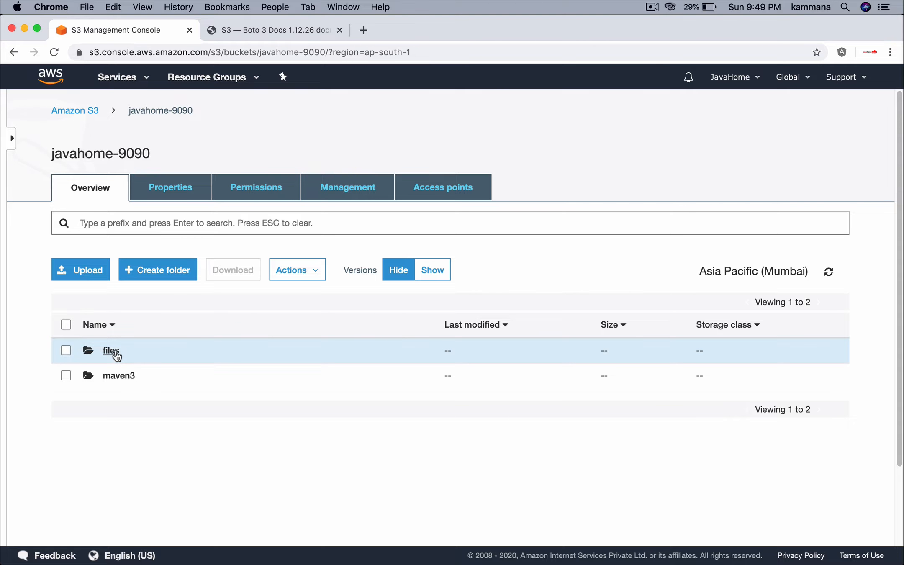
Browse into the bucket's files folder to find employees.csv
left_click(110, 351)
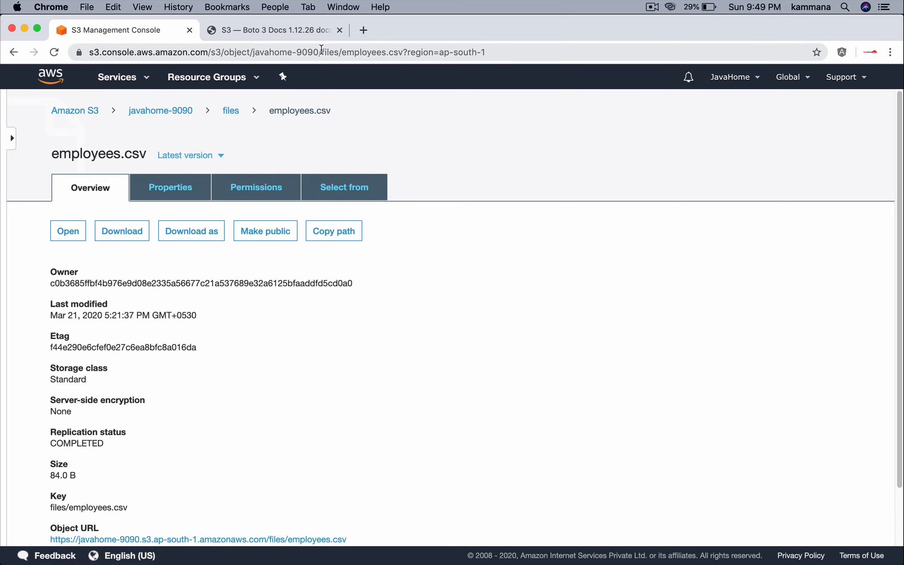
double_click(391, 52)
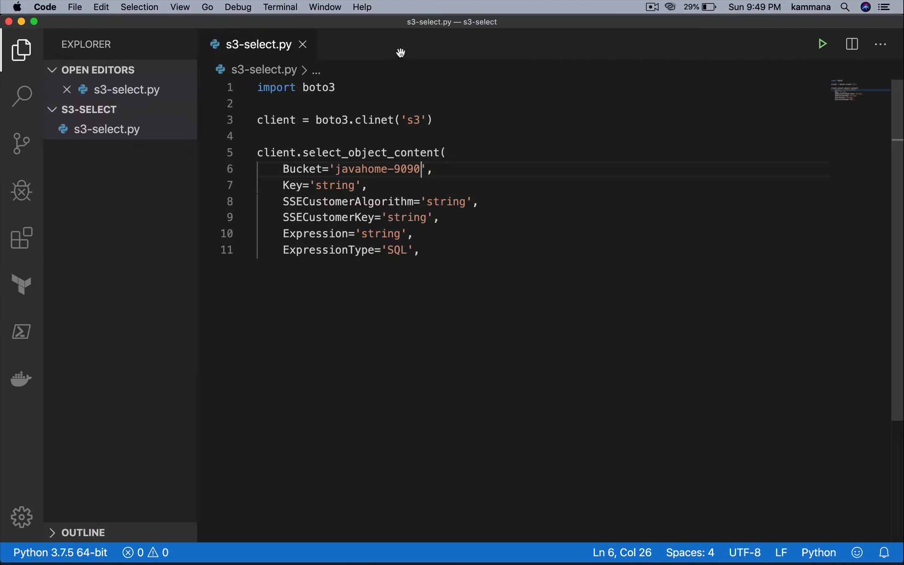
Set Key='files/employees.csv' and remove the SSECustomerAlgorithm and SSECustomerKey lines
type("files/employees.csv")
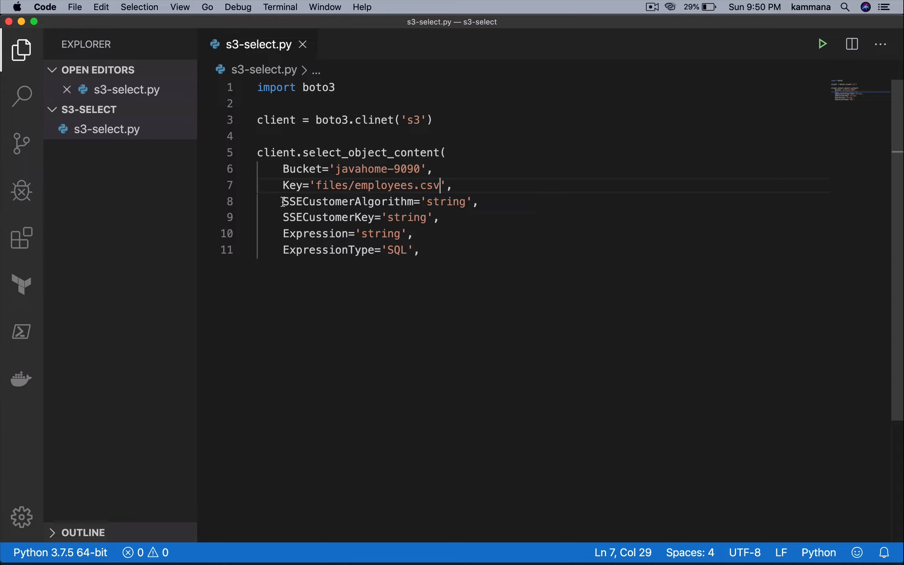
left_click_drag(282, 201, 438, 218)
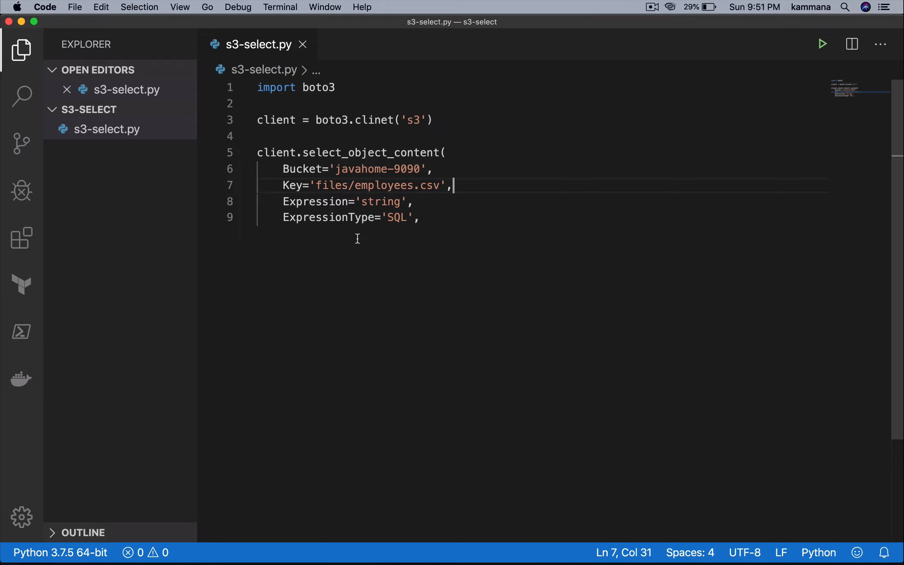
Set Expression to 'Select s.name, s.email from S3Object'
double_click(381, 201)
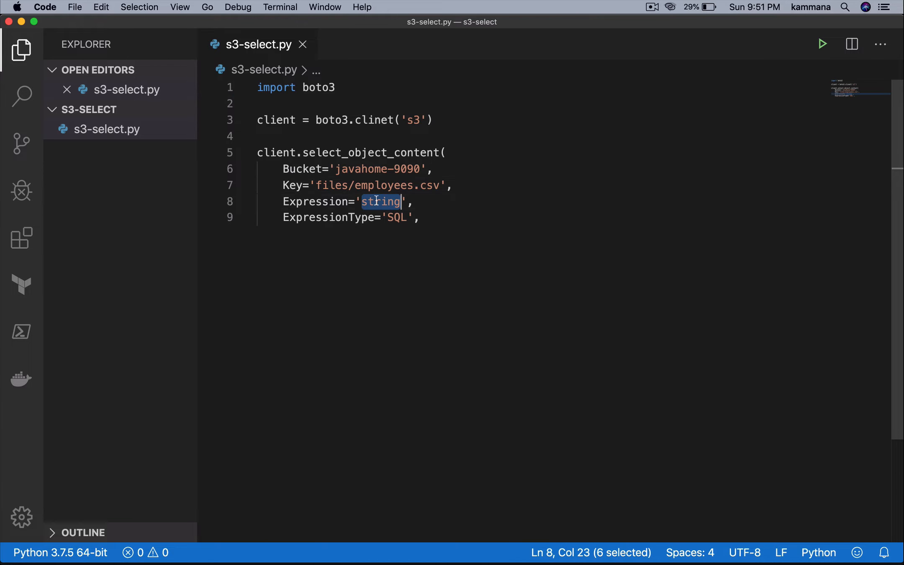
type("Select s.name, s.email from S3Object")
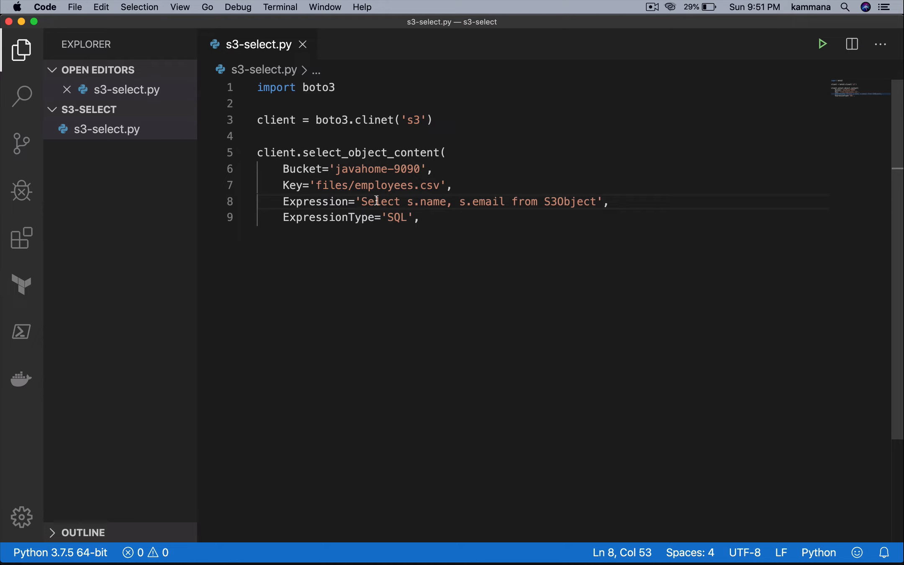
double_click(380, 201)
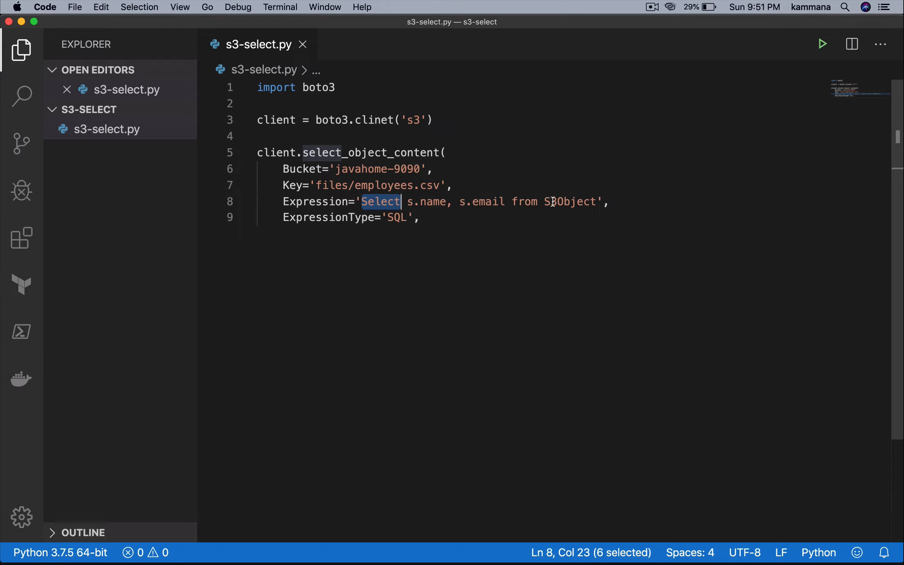
double_click(569, 201)
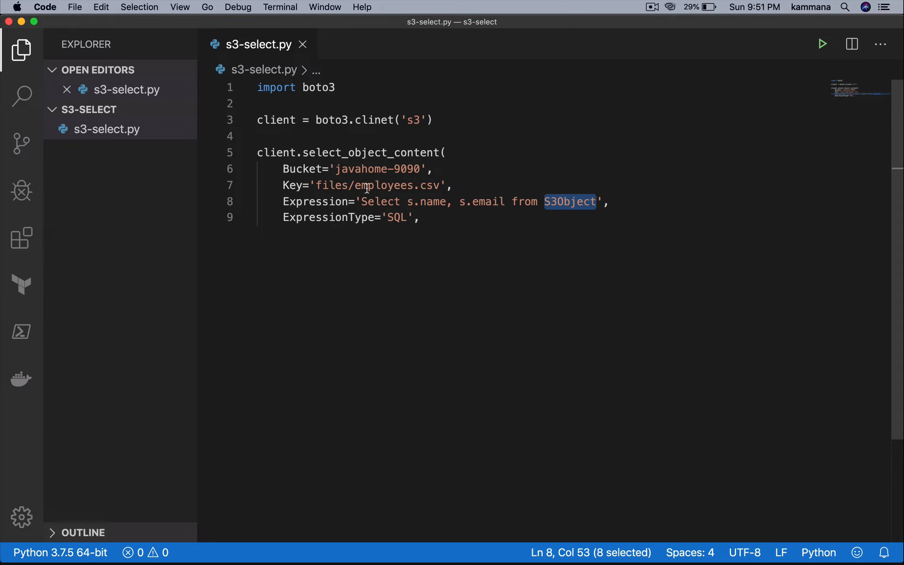
double_click(382, 185)
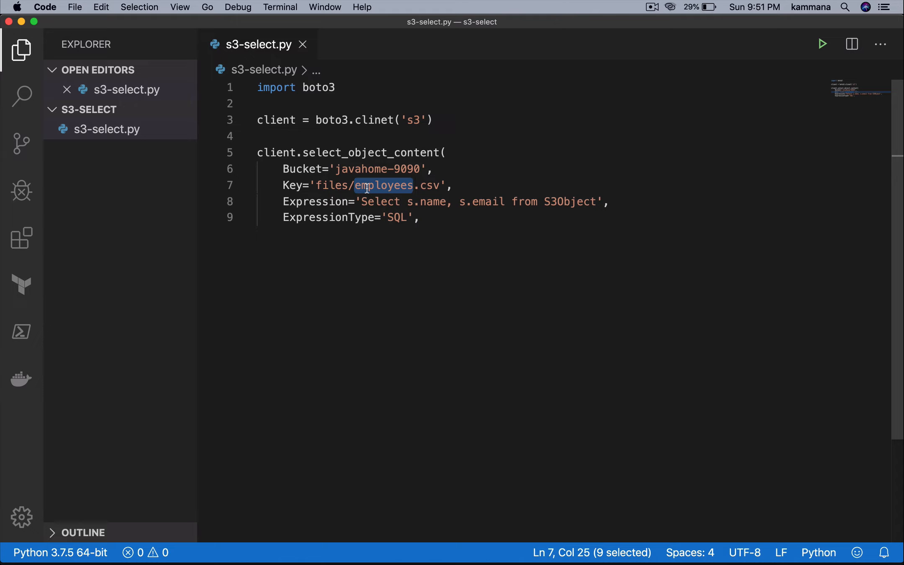
left_click(447, 218)
type("OutputSerialization = {'JSON': {}},")
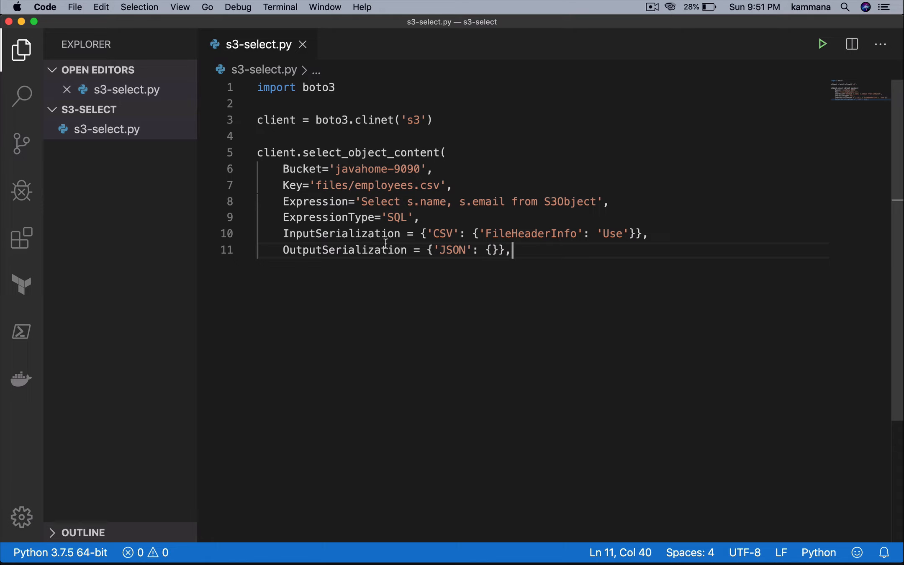
mouse_move(383, 237)
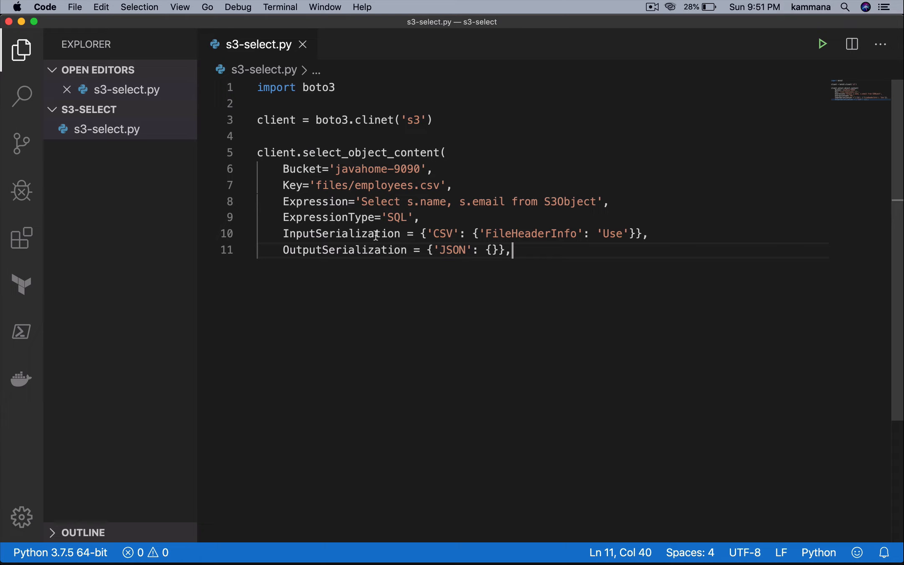
Review the CSV InputSerialization with FileHeaderInfo 'Use' and the name column in the query
double_click(443, 234)
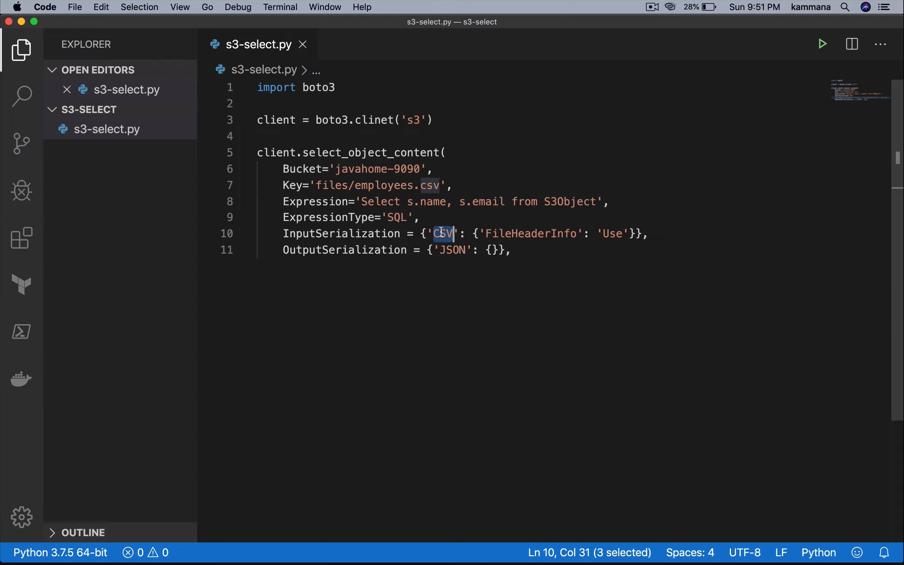
double_click(530, 233)
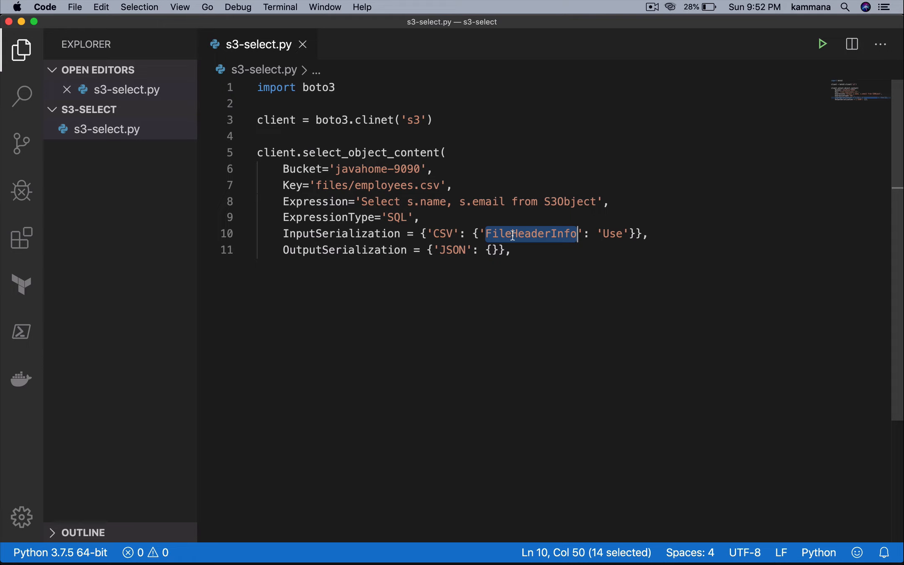
double_click(611, 234)
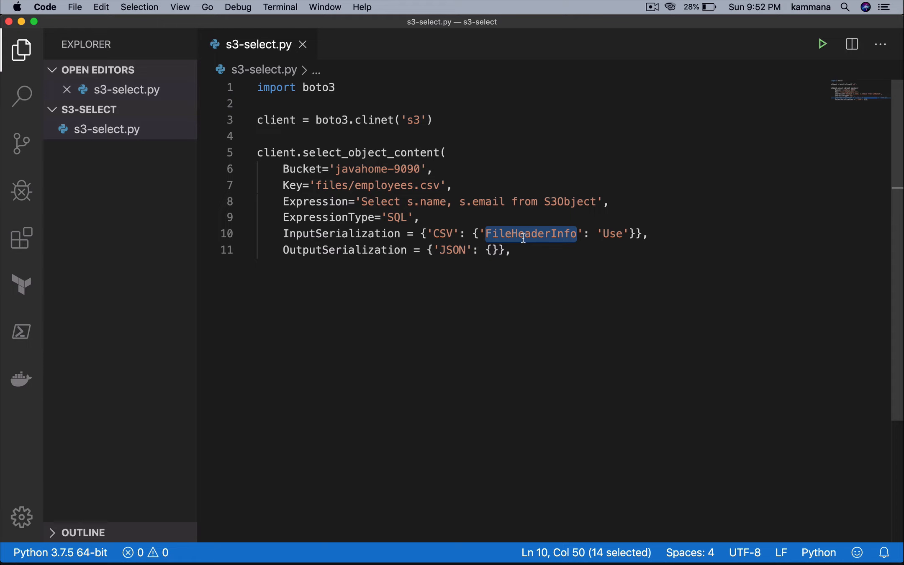
double_click(433, 201)
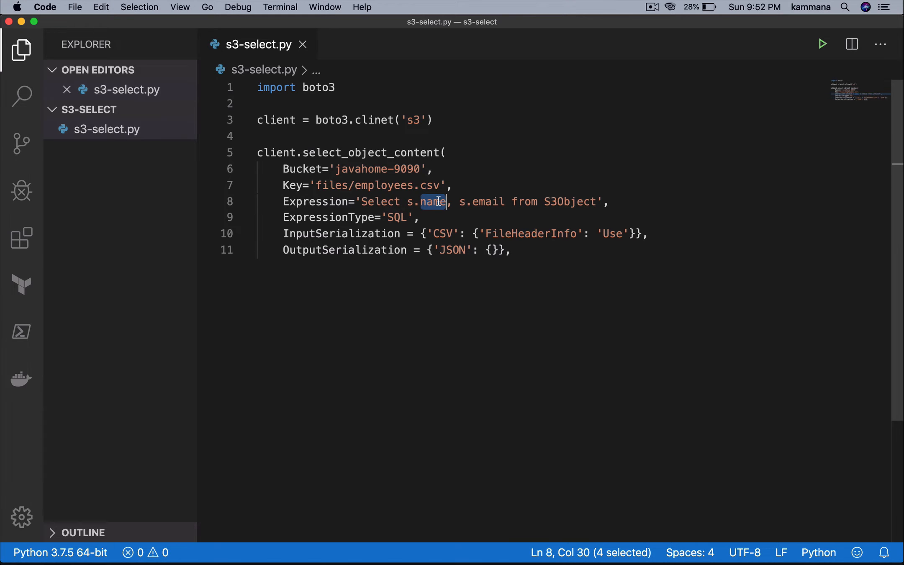
mouse_move(484, 207)
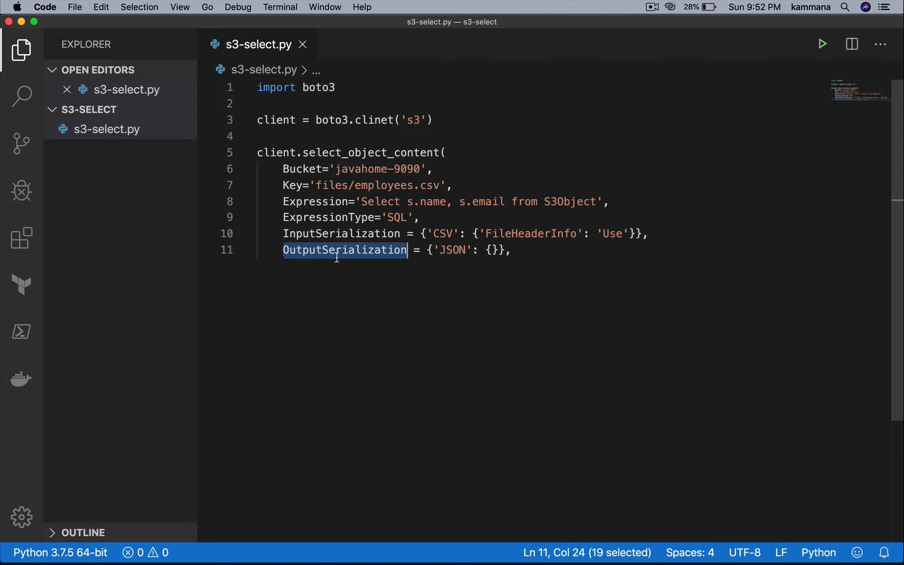
Change OutputSerialization to CSV, close the call and assign it to resp
double_click(451, 249)
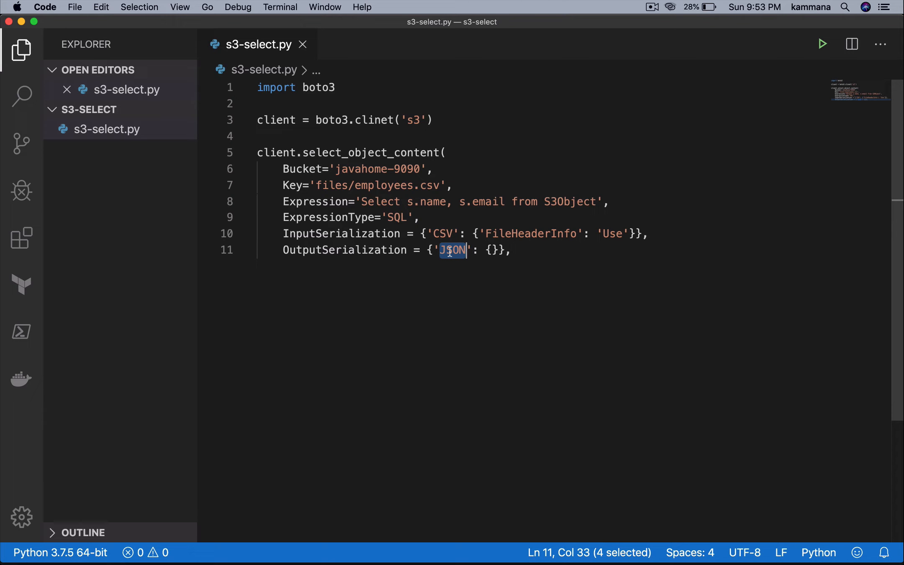
type("CSV")
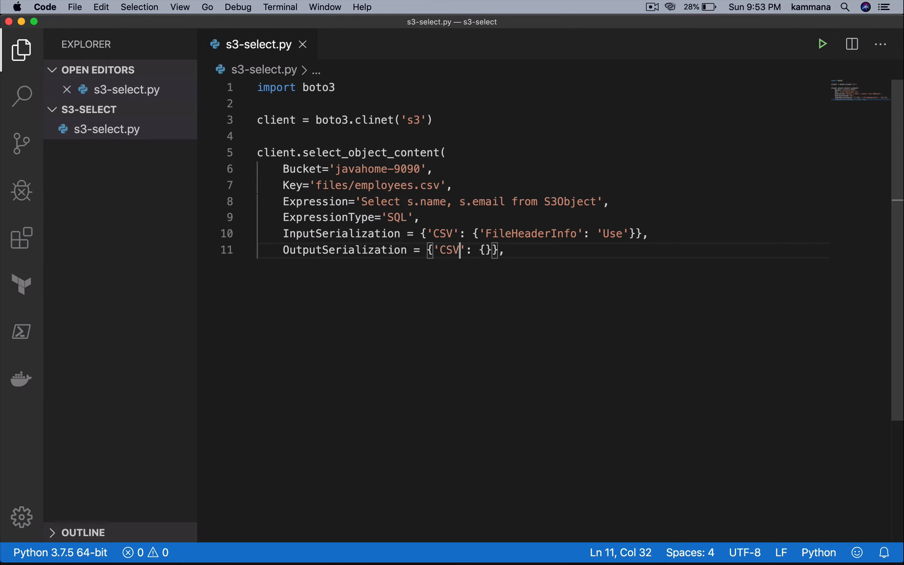
mouse_move(409, 271)
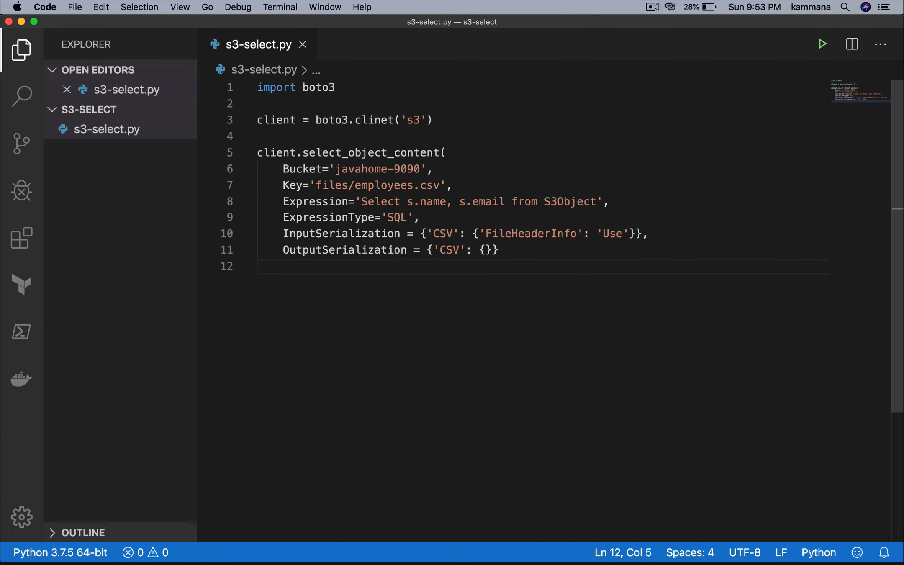
type(")")
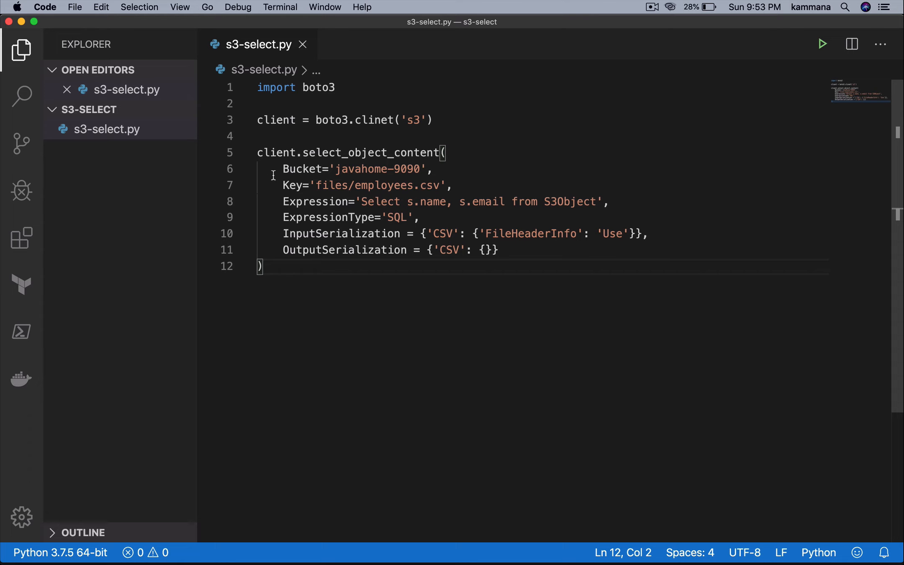
type("resp =")
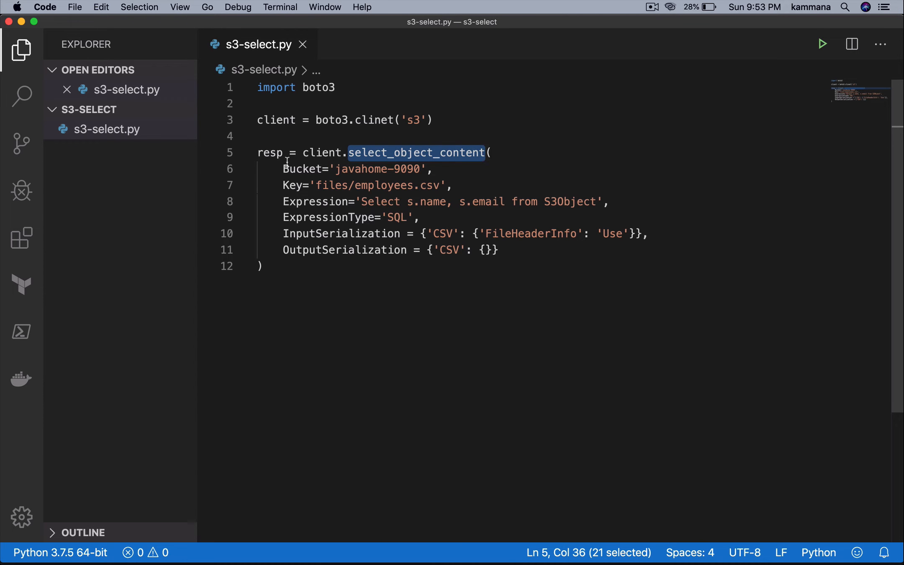
double_click(270, 153)
type("#")
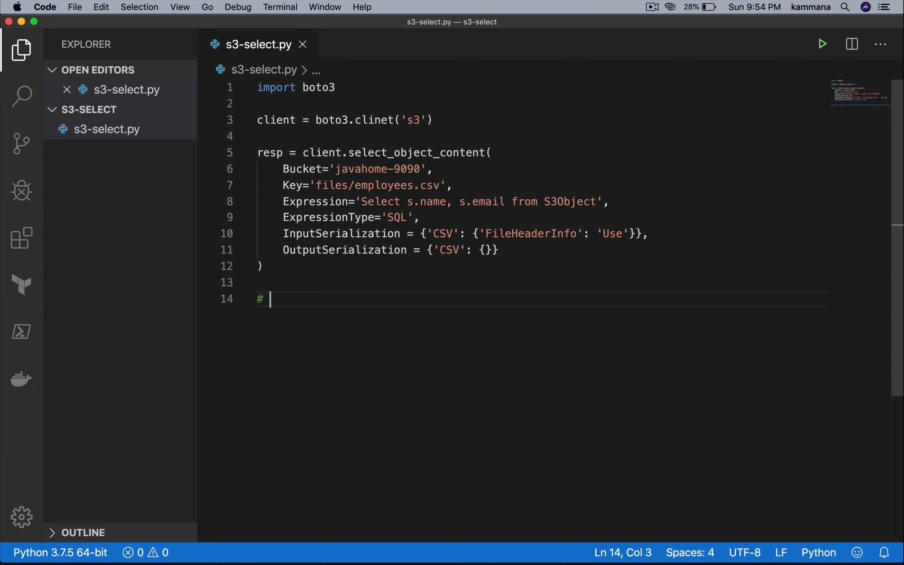
Add the comment '# Loop through payload object' below the call
type("Loop")
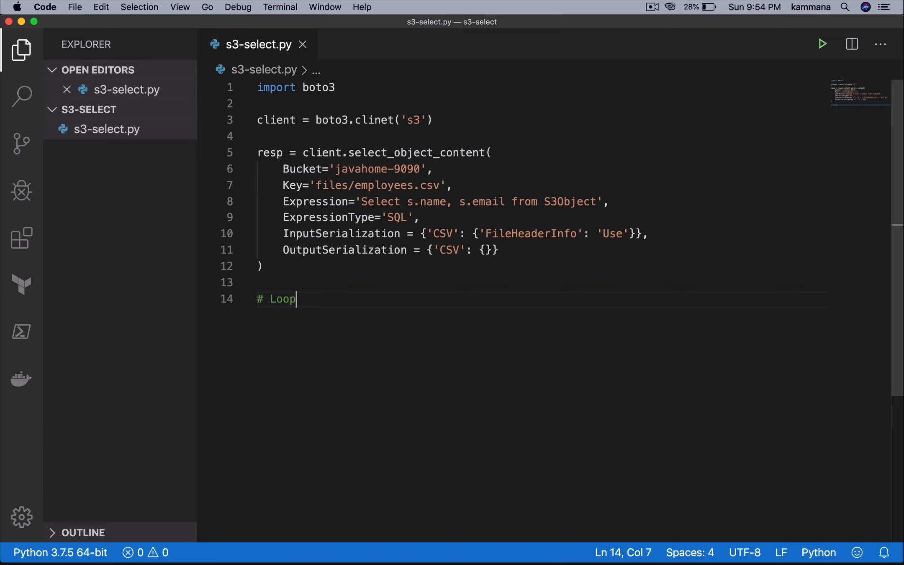
type("through")
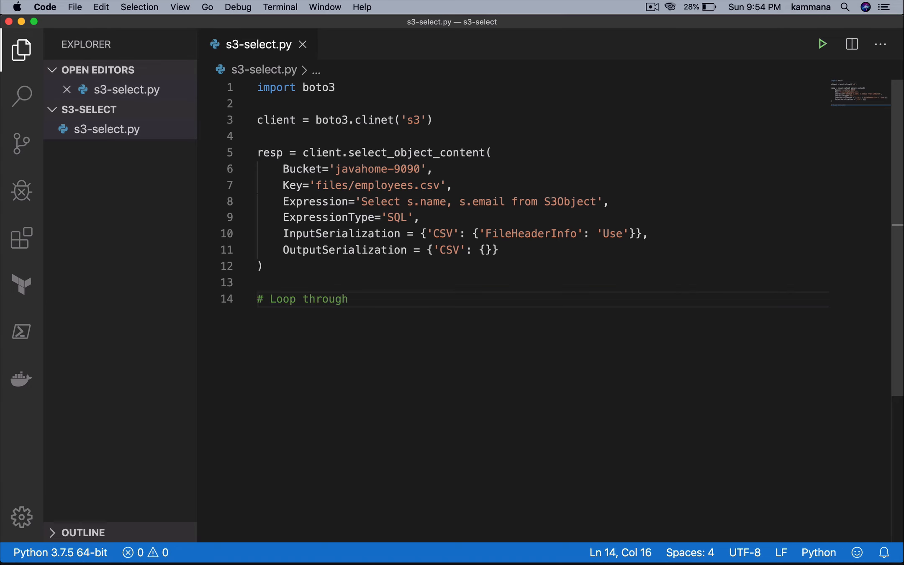
type("payload")
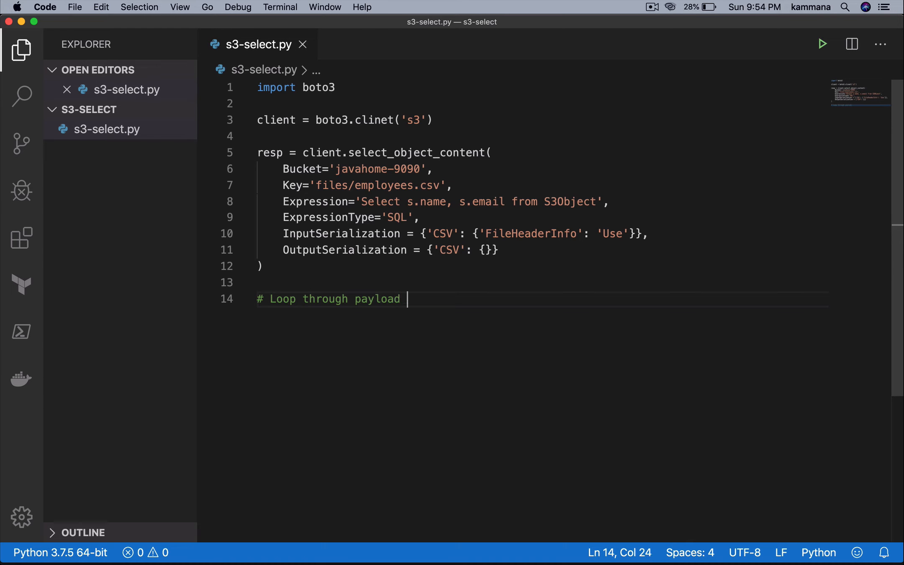
type("object")
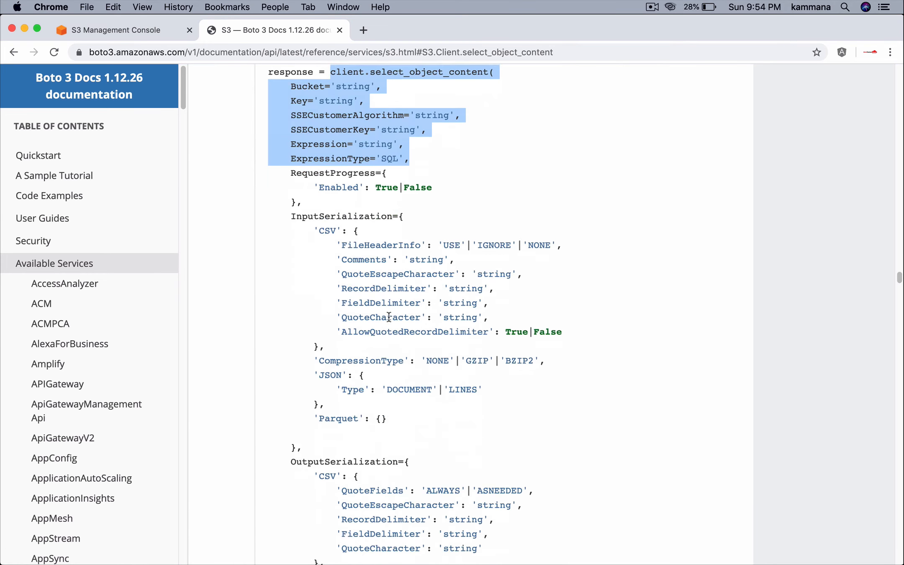
Scroll to the select_object_content response syntax and mark its Payload EventStream key
scroll("down", 3)
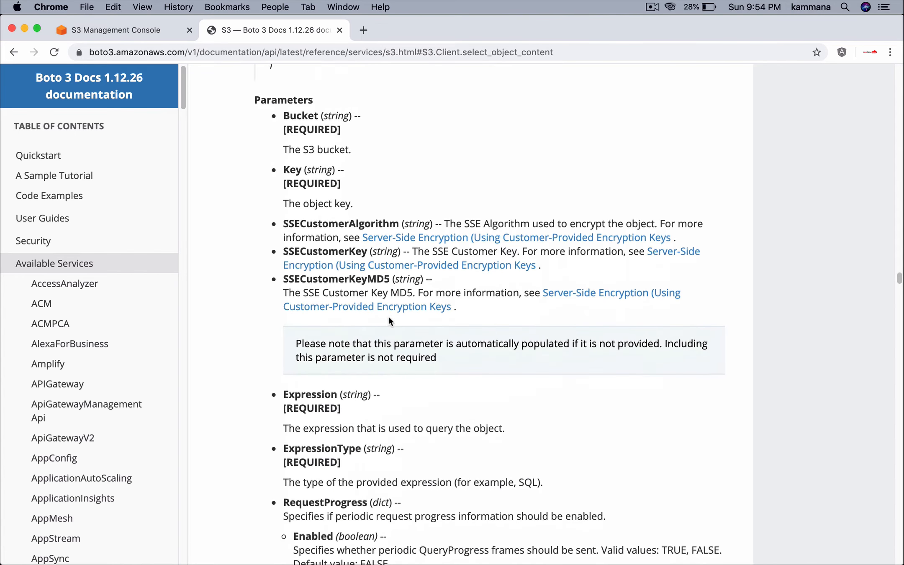
scroll("down", 3)
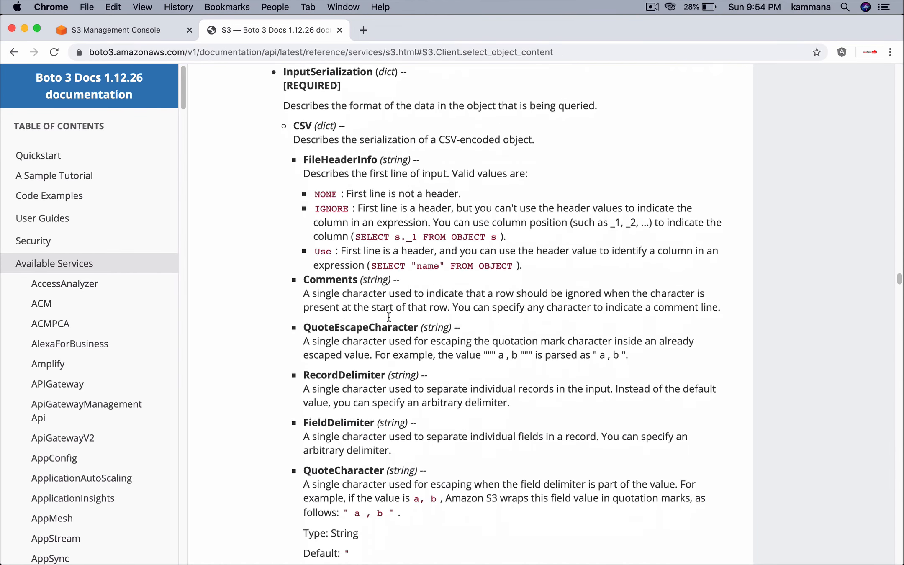
scroll("down", 3)
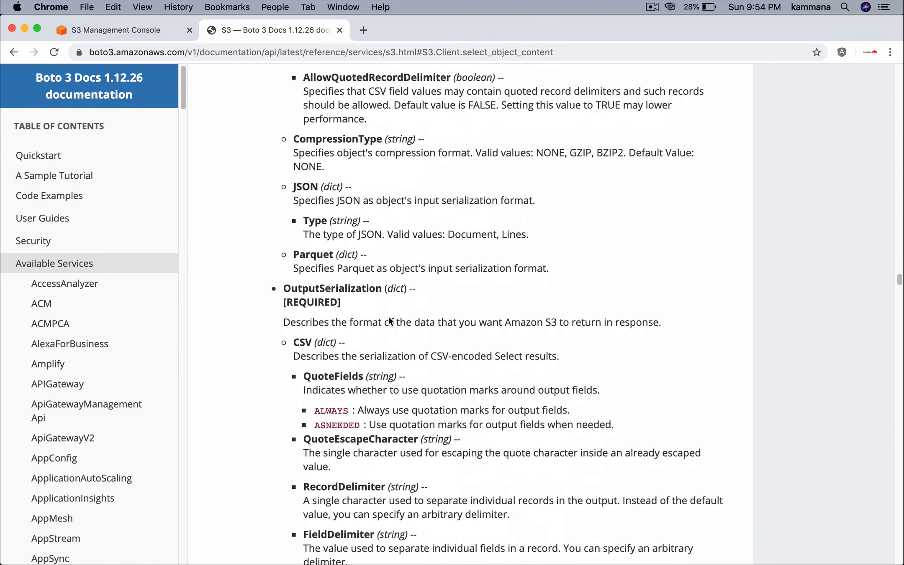
scroll("down", 3)
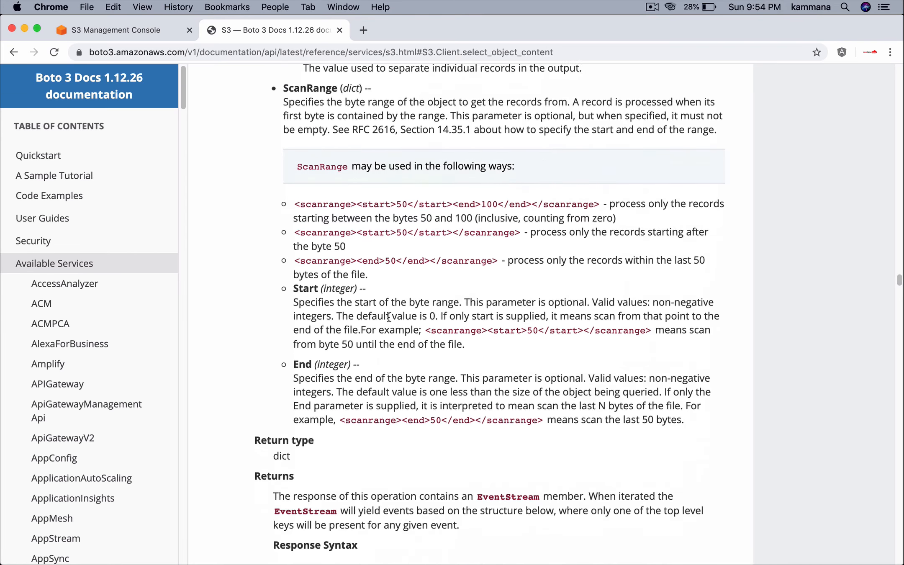
scroll("down", 3)
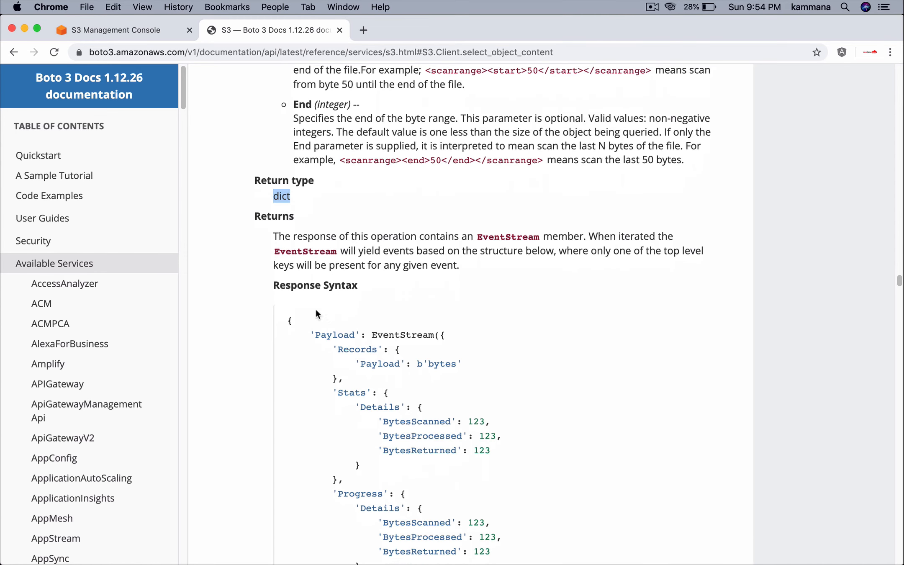
mouse_move(333, 338)
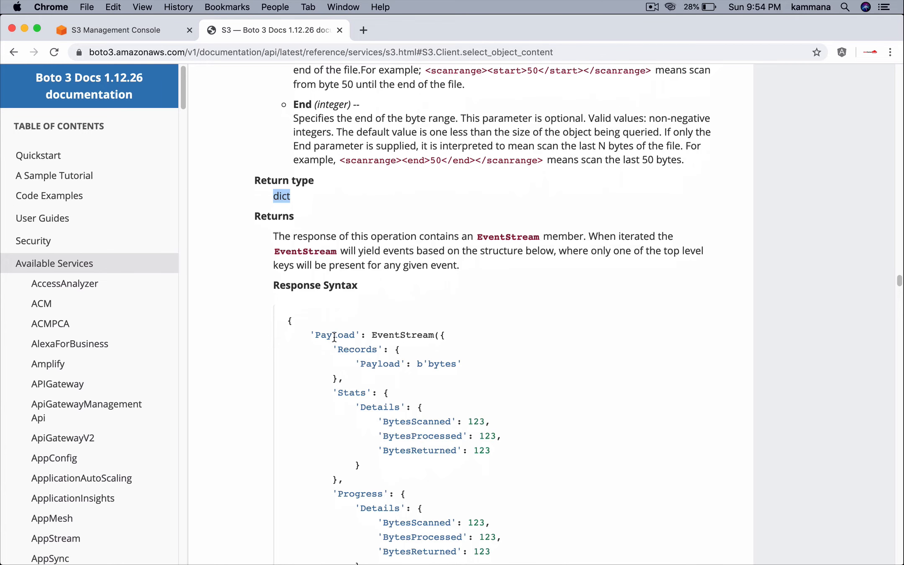
double_click(335, 334)
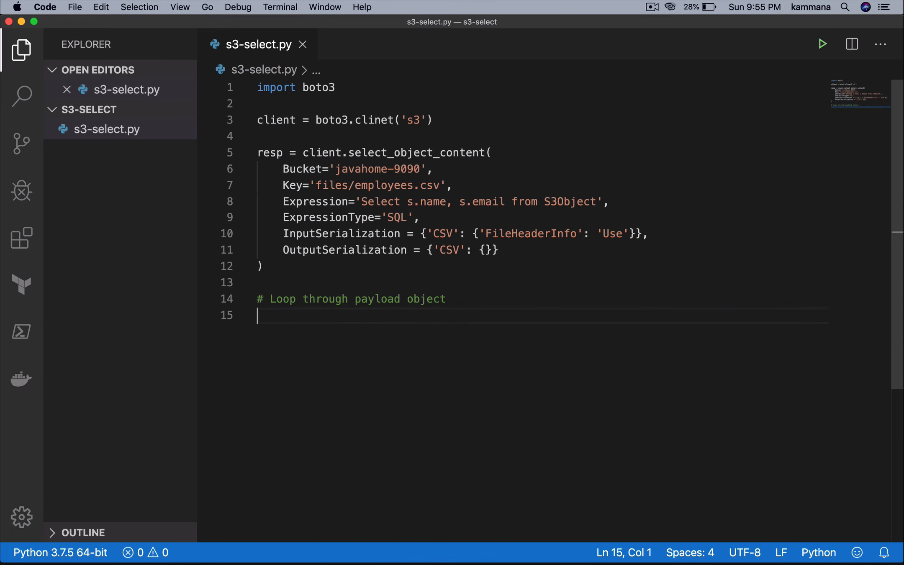
Write for event in resp['Payload']: with an if 'Records' in event: check
type("for event in resp['Payload']:")
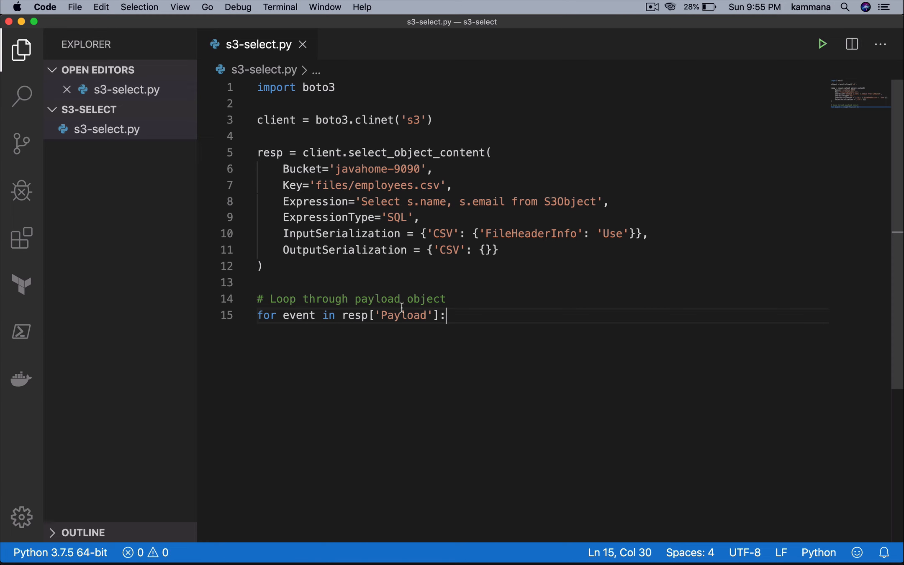
double_click(269, 153)
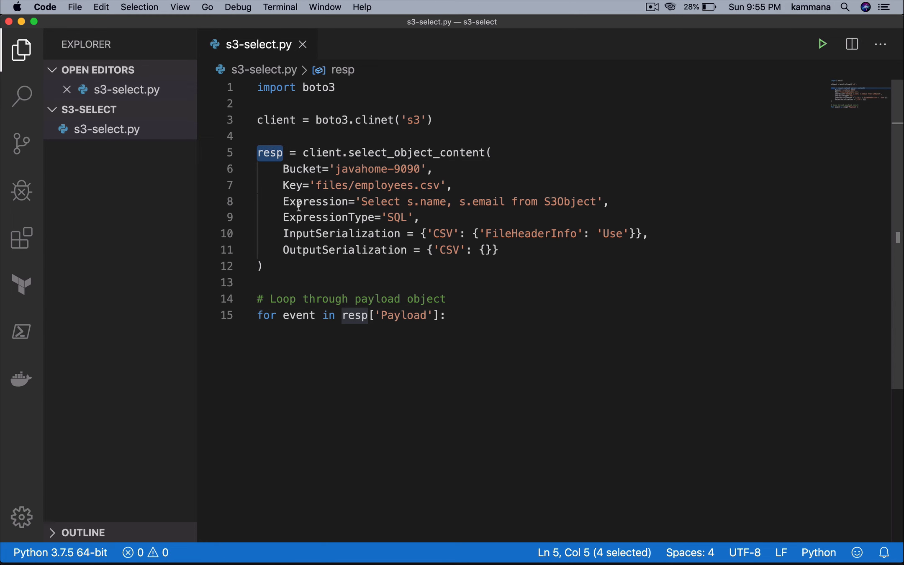
double_click(403, 316)
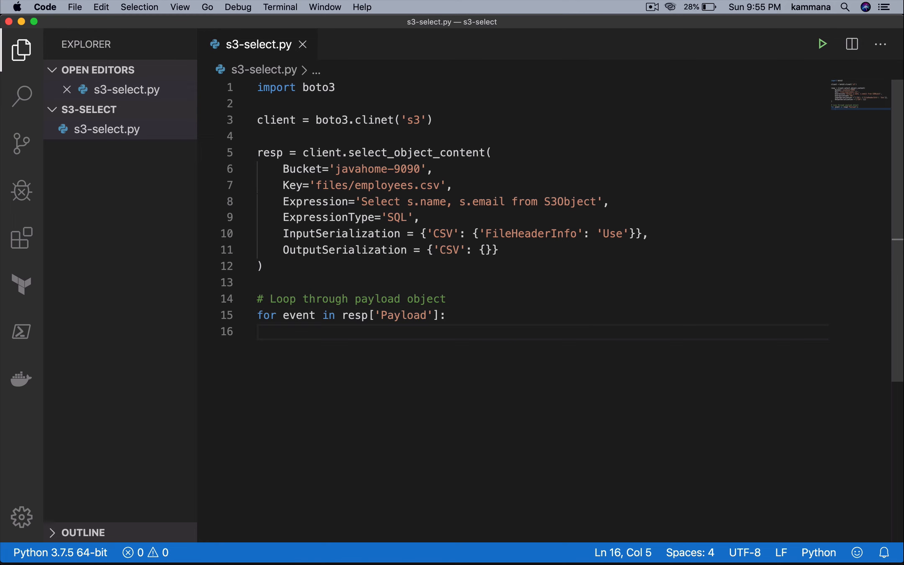
type("if 'Records' in event:")
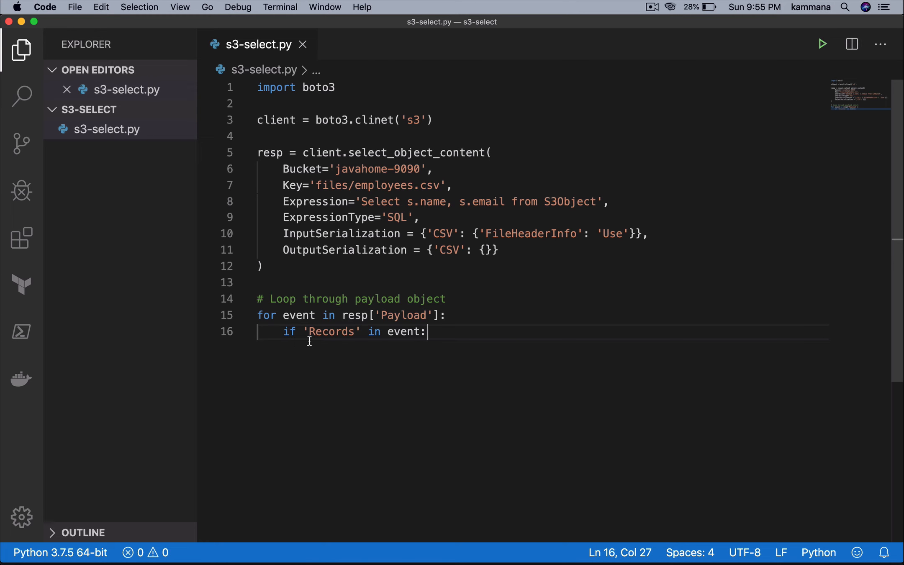
Print event['Records']['Payload'].decode() inside the Records check
left_click(304, 316)
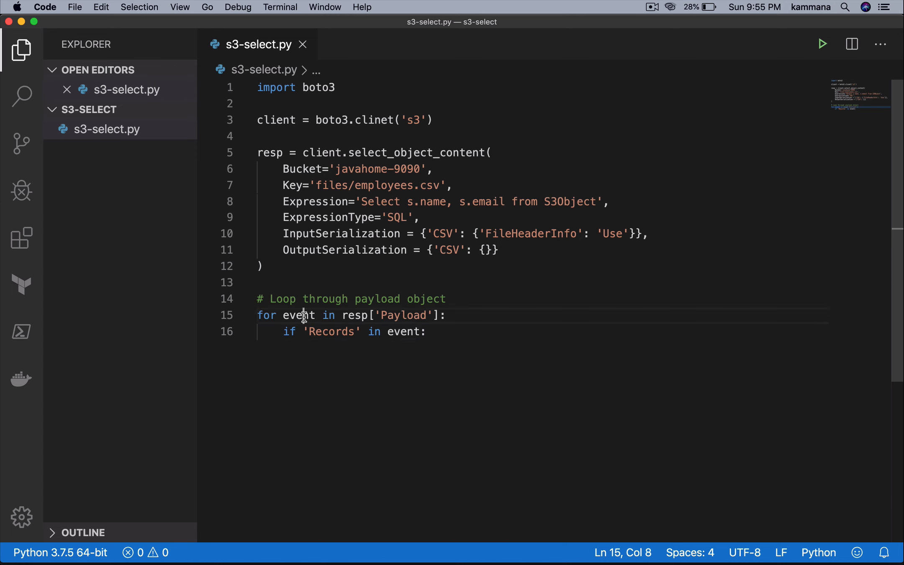
left_click(428, 331)
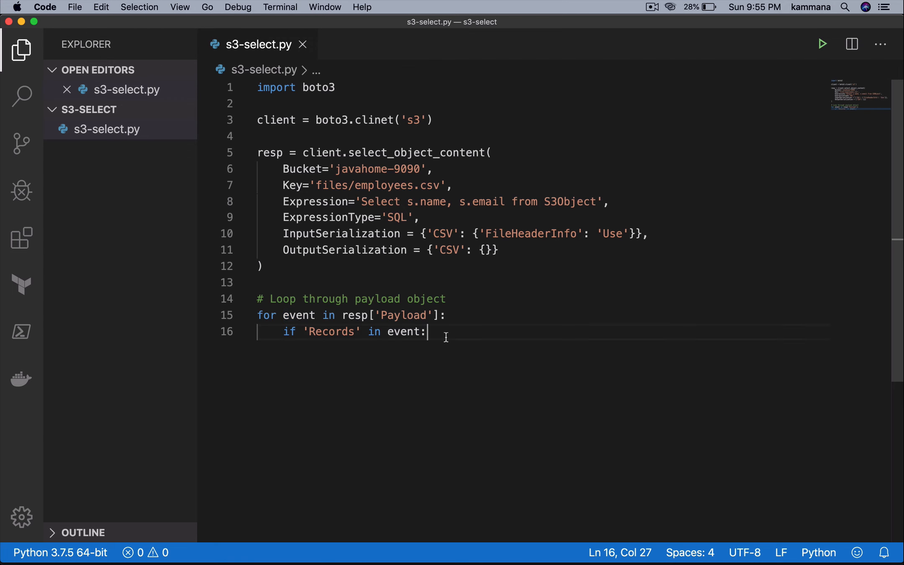
type("print(event['Records']['Payload'].decode())")
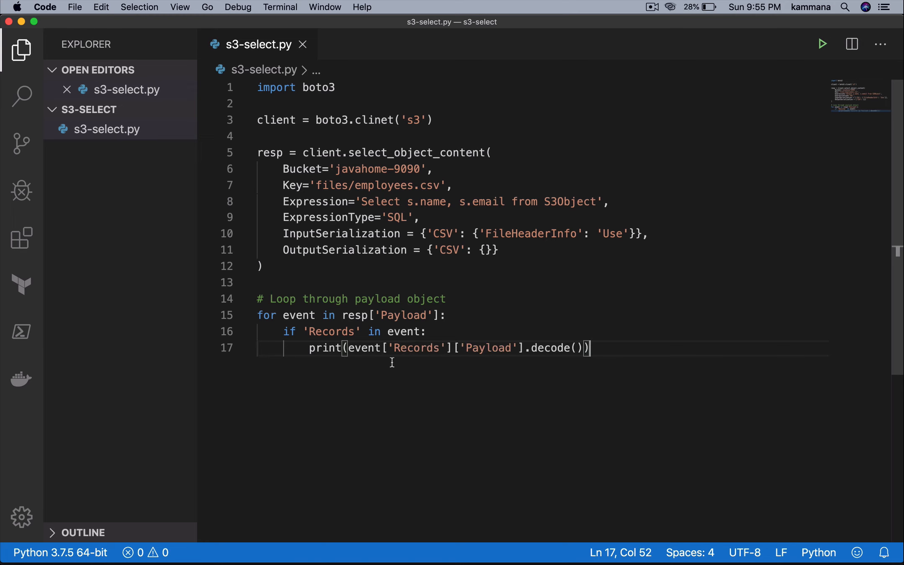
mouse_move(350, 364)
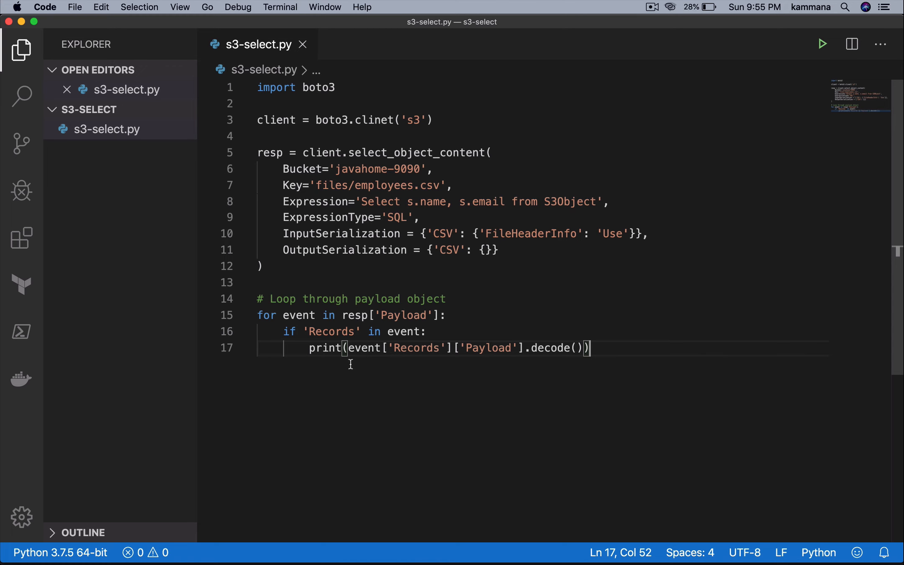
double_click(325, 347)
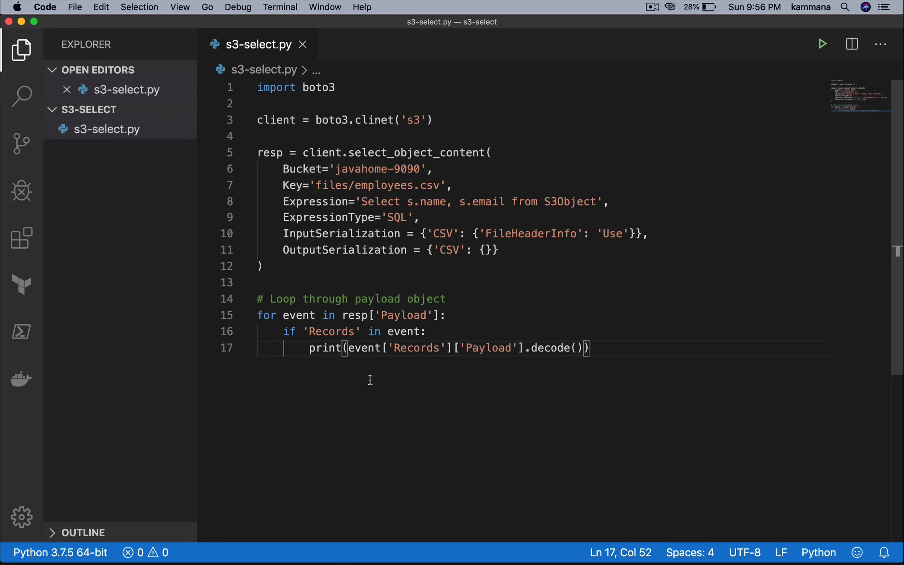
Run python3 s3-select.py in a new terminal, revealing the errors to fix
left_click(280, 7)
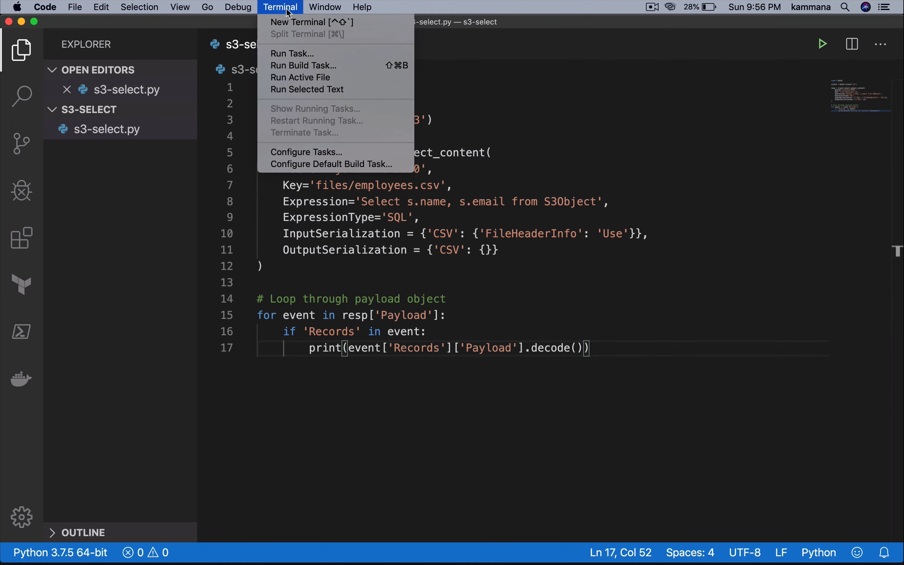
left_click(311, 22)
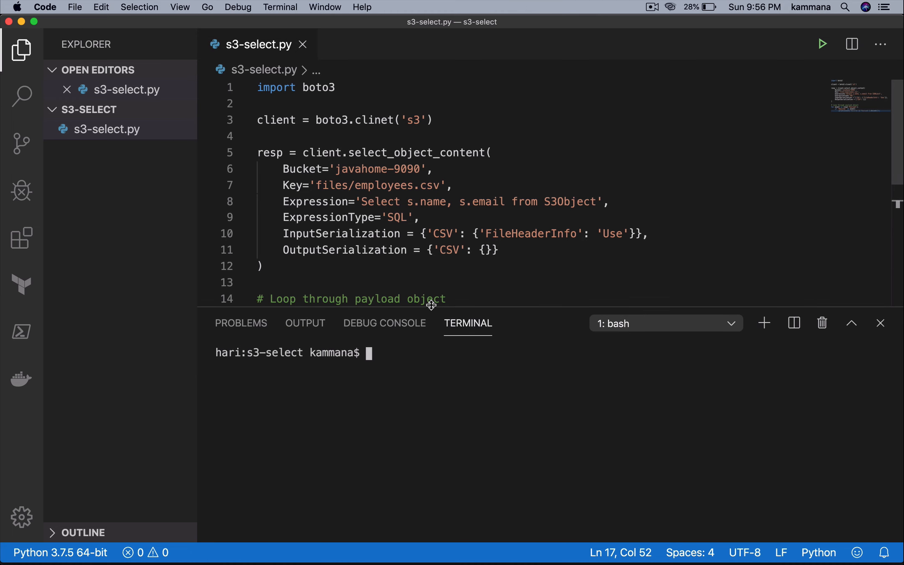
type("p")
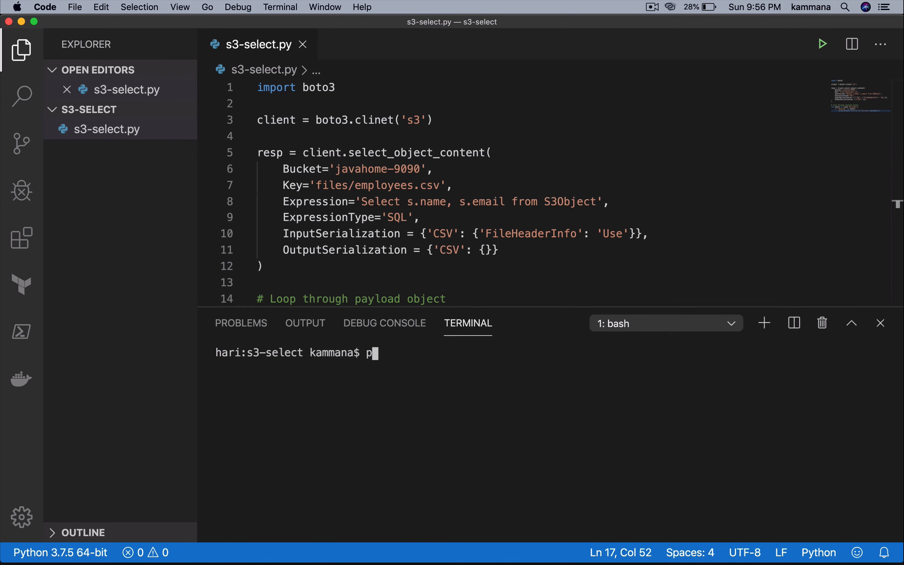
type("ython3")
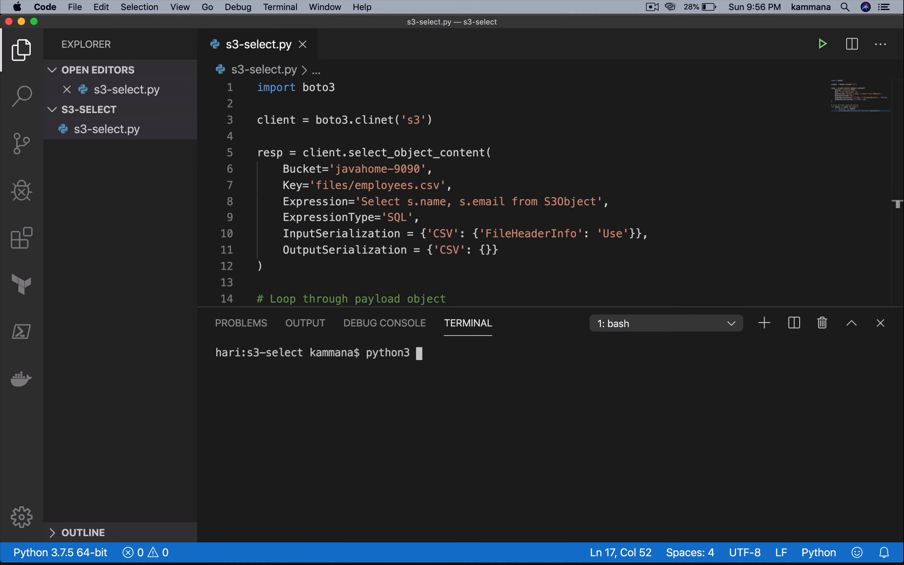
type("s3-select.py")
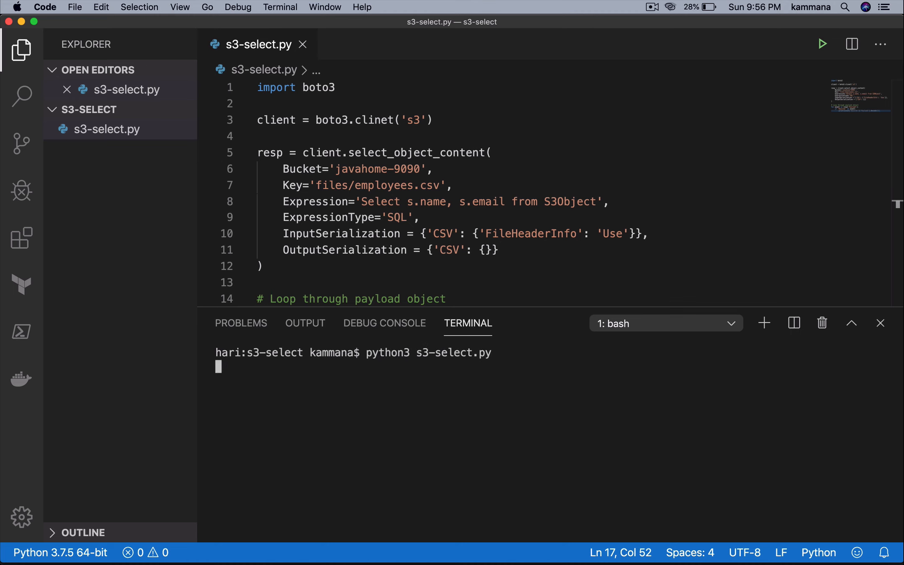
key("Return")
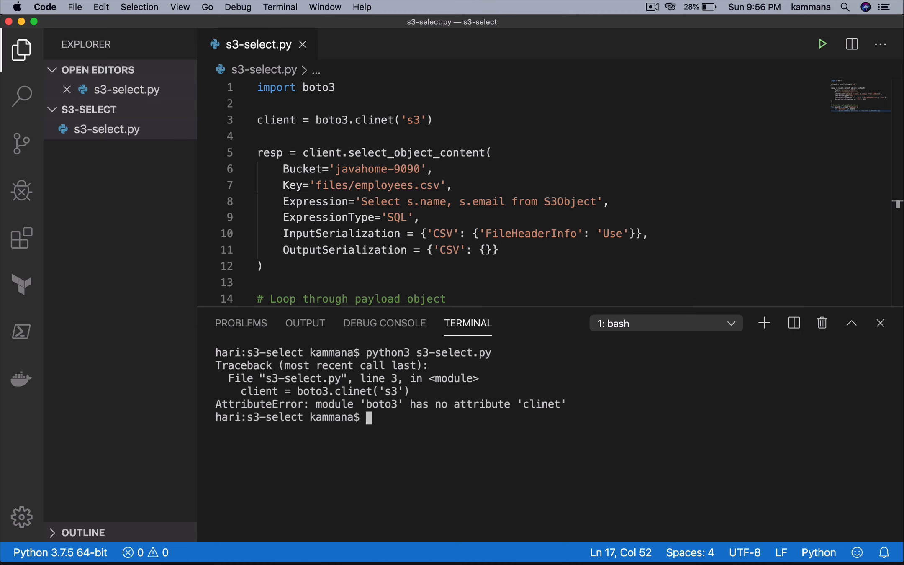
mouse_move(381, 134)
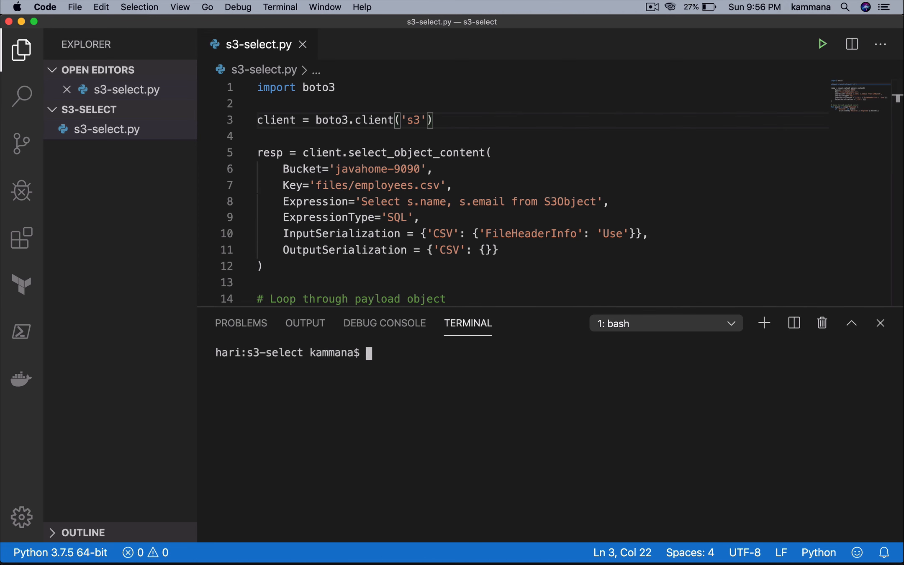
Correct clinet to client, alias S3Object as s, and rerun to print names and emails as CSV
type("python3 s3-select.py")
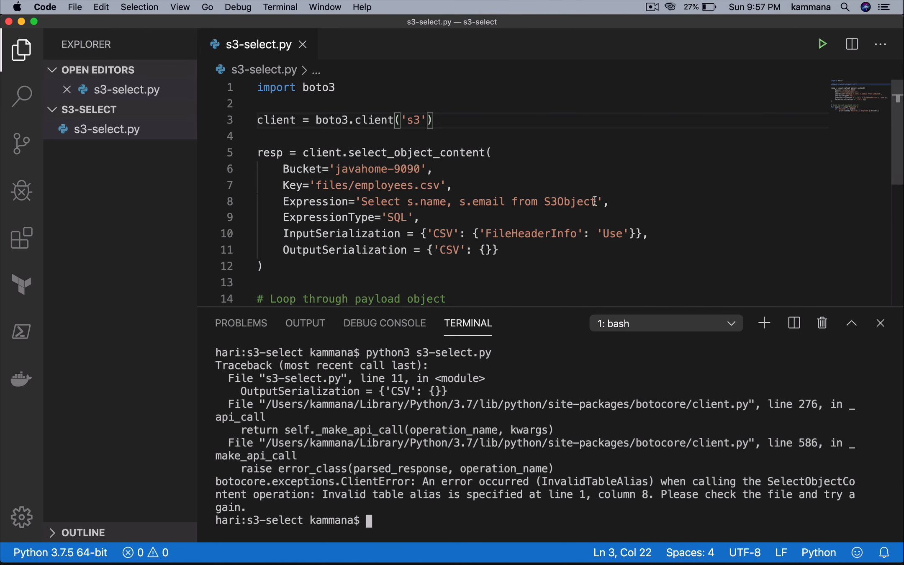
type("s")
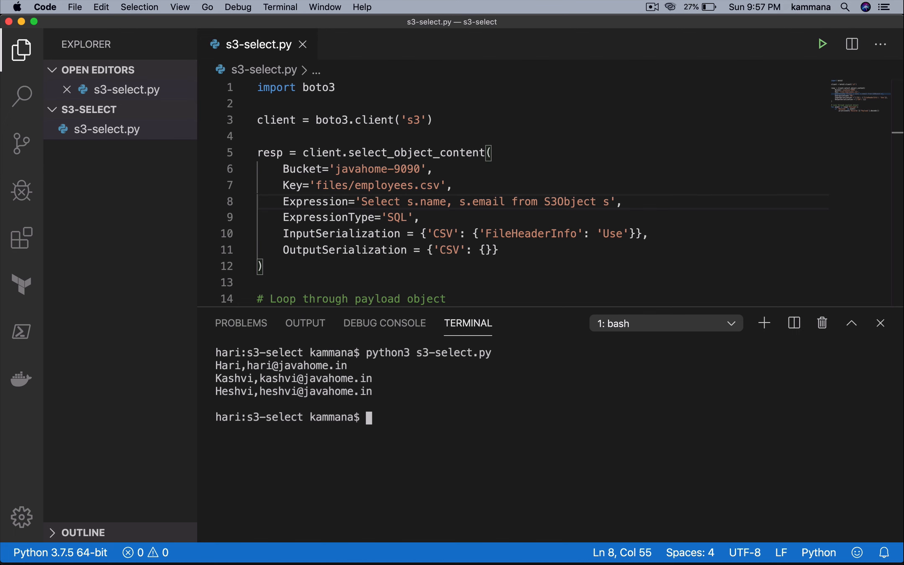
mouse_move(449, 530)
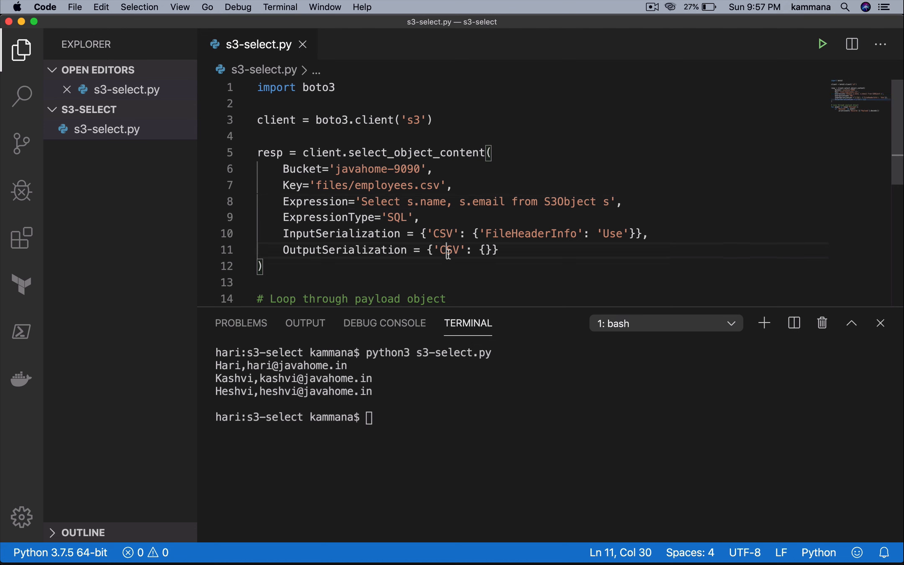
Change OutputSerialization from CSV to JSON and rerun, printing name and email as JSON records
type("JSO")
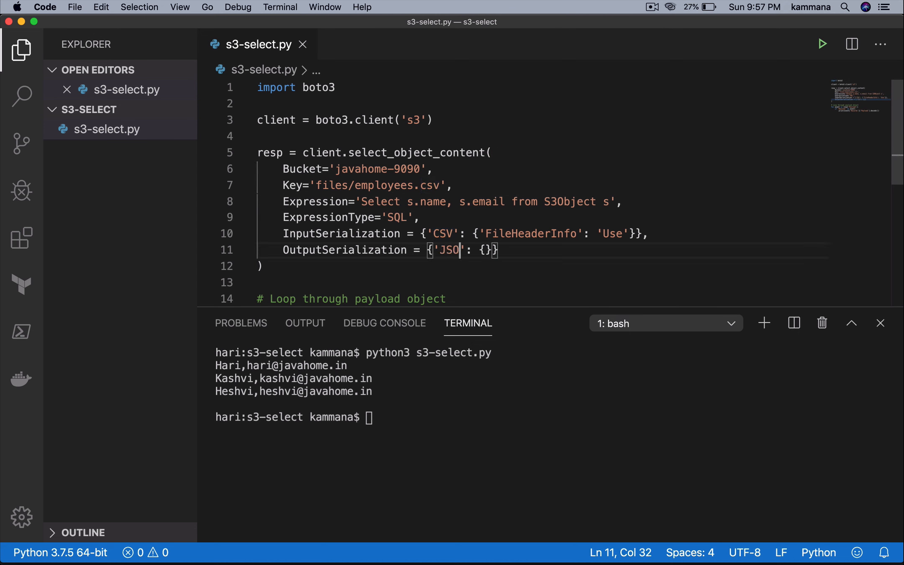
type("N")
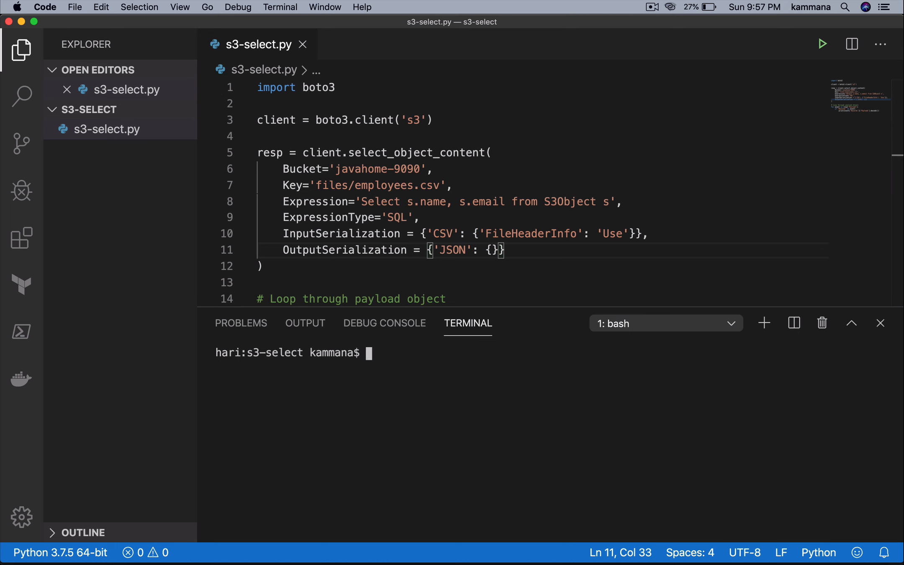
type("python3 s3-select.py")
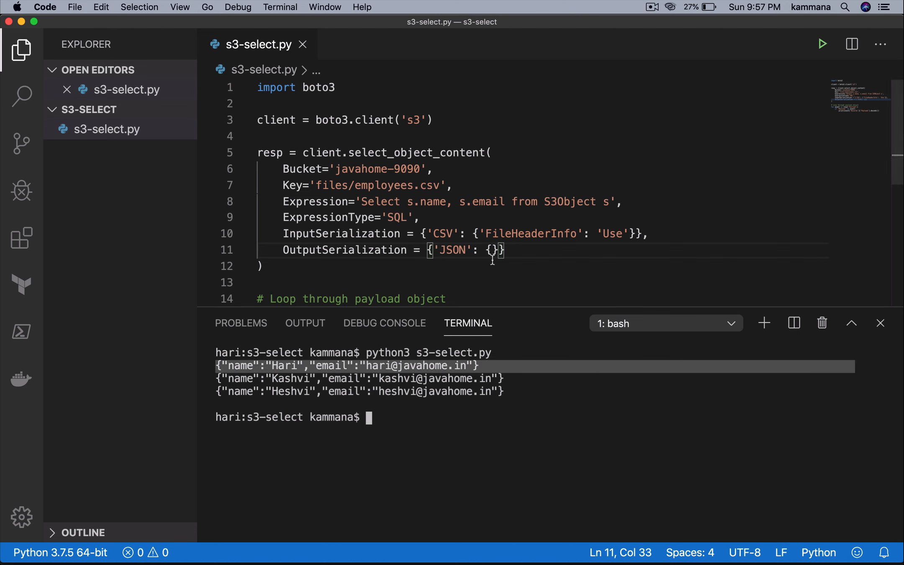
left_click(507, 249)
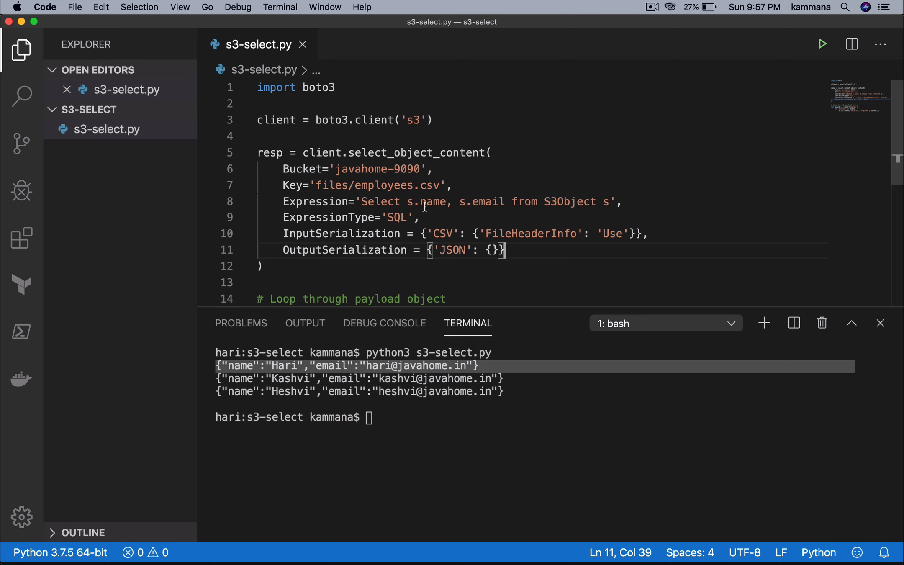
double_click(434, 201)
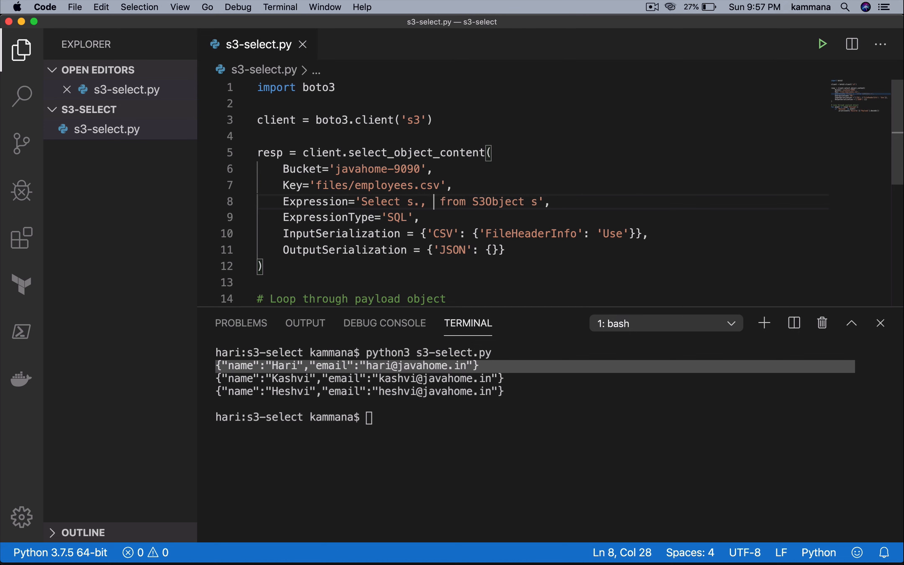
Reduce the query to 'Select s.name from S3Object s' and rerun, printing names only as JSON
type("name")
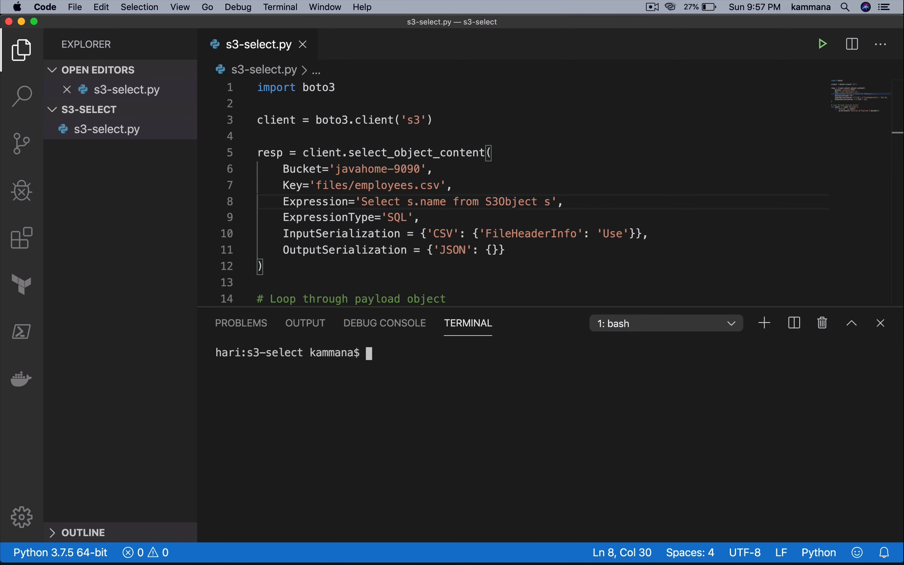
type("python3 s3-select.py")
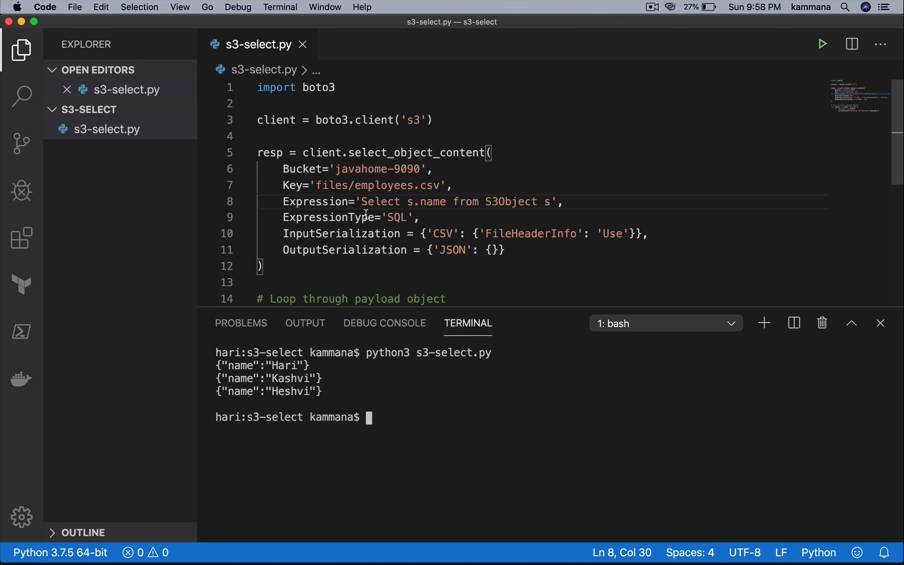
double_click(379, 202)
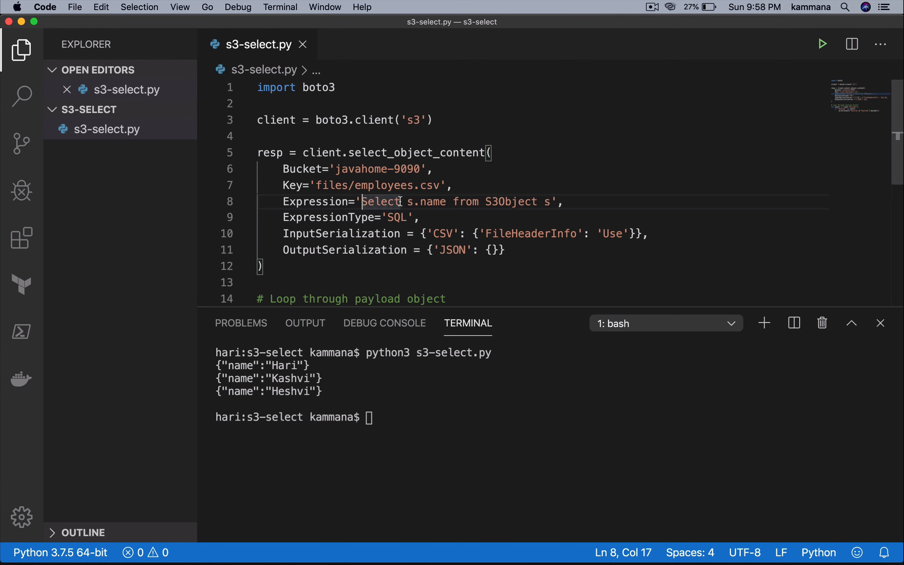